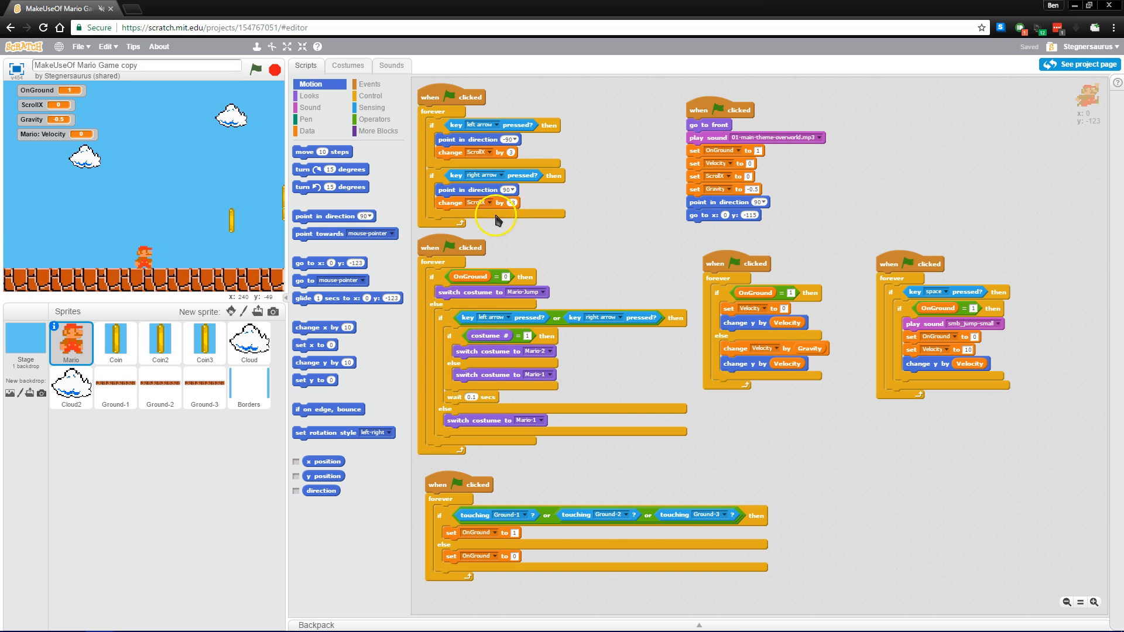
{"action": "mouse_move", "coordinate": [543, 225]}
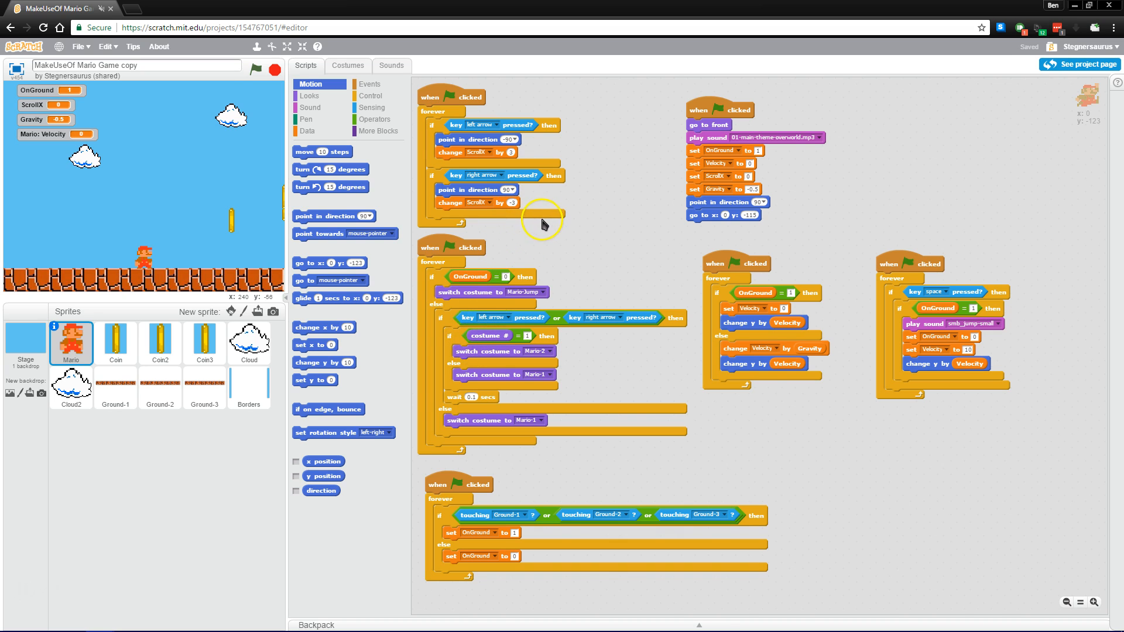
{"action": "mouse_move", "coordinate": [542, 224]}
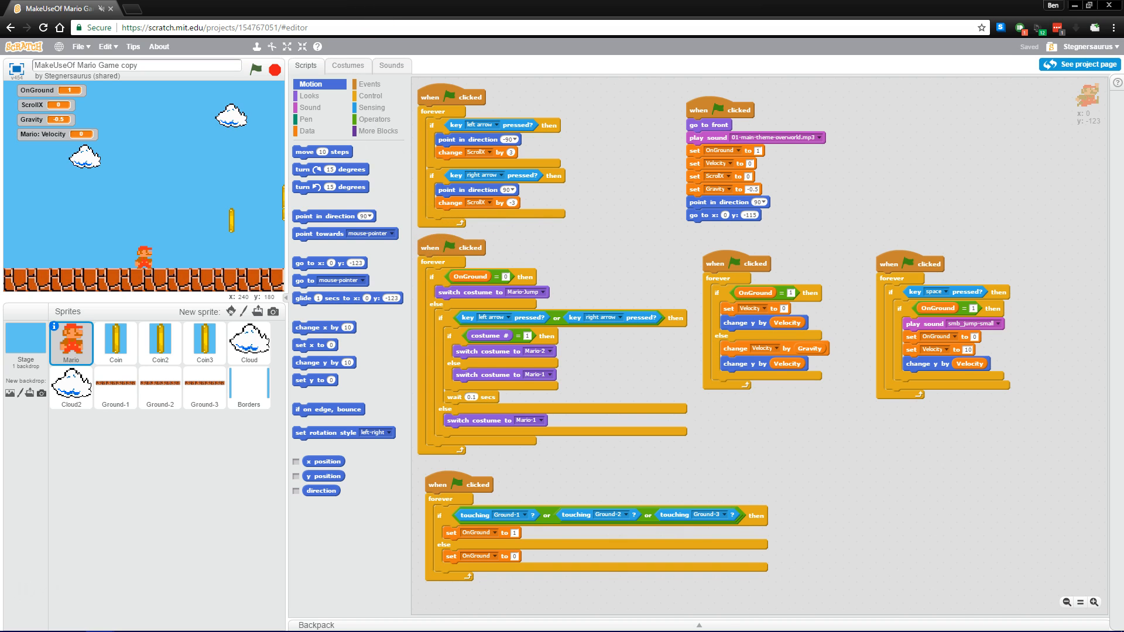
{"action": "mouse_move", "coordinate": [288, 271]}
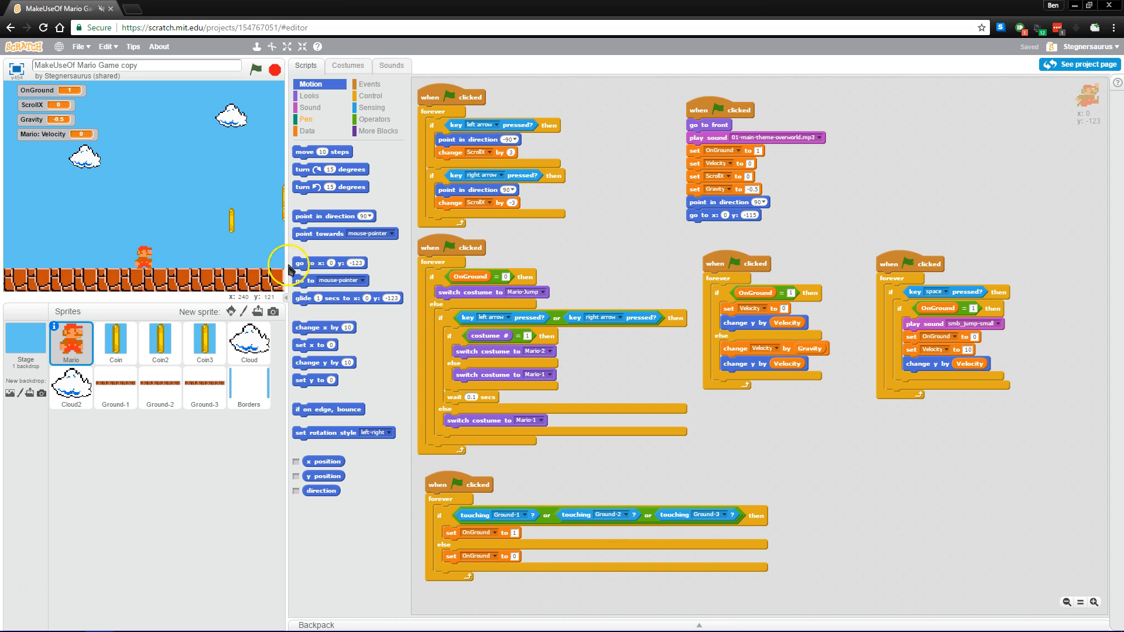
{"action": "mouse_move", "coordinate": [528, 228]}
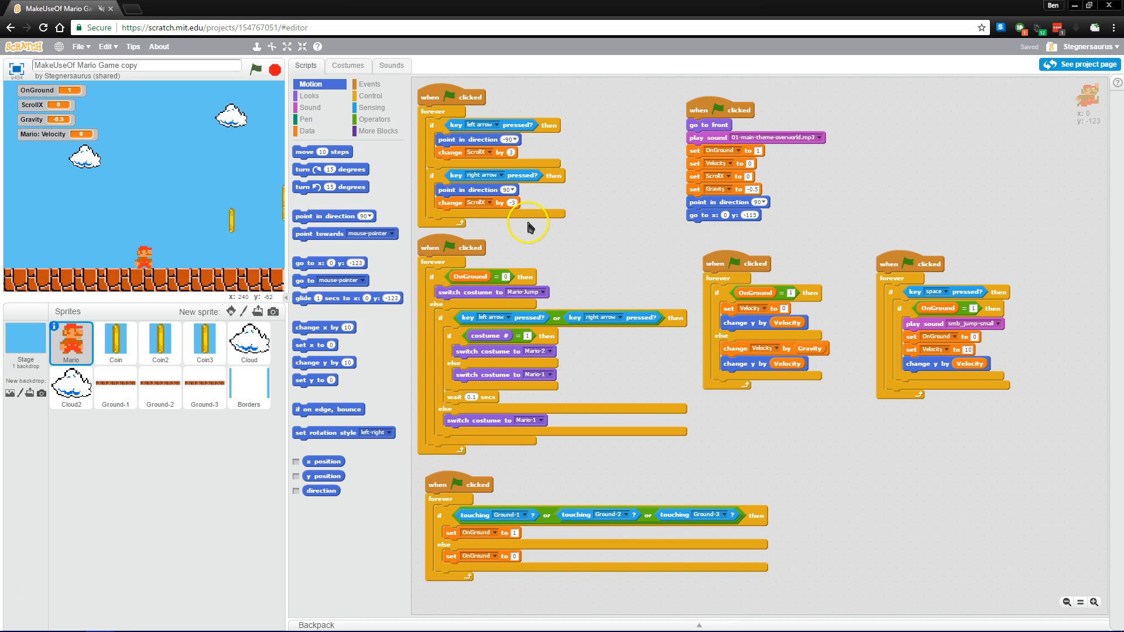
{"action": "mouse_move", "coordinate": [153, 294]}
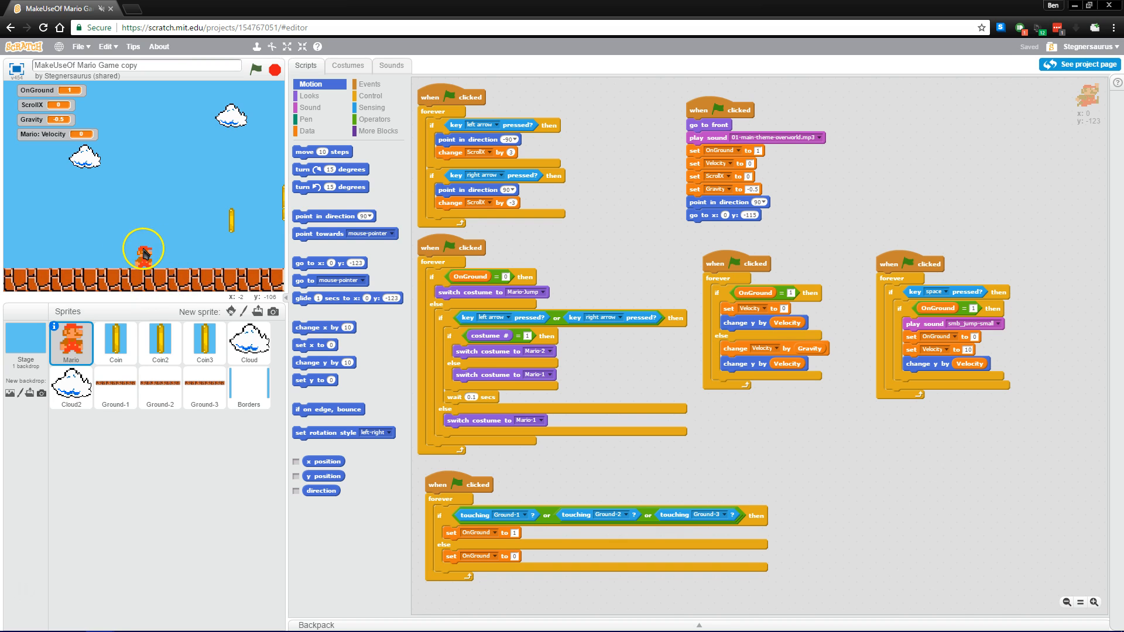
{"action": "mouse_move", "coordinate": [167, 167]}
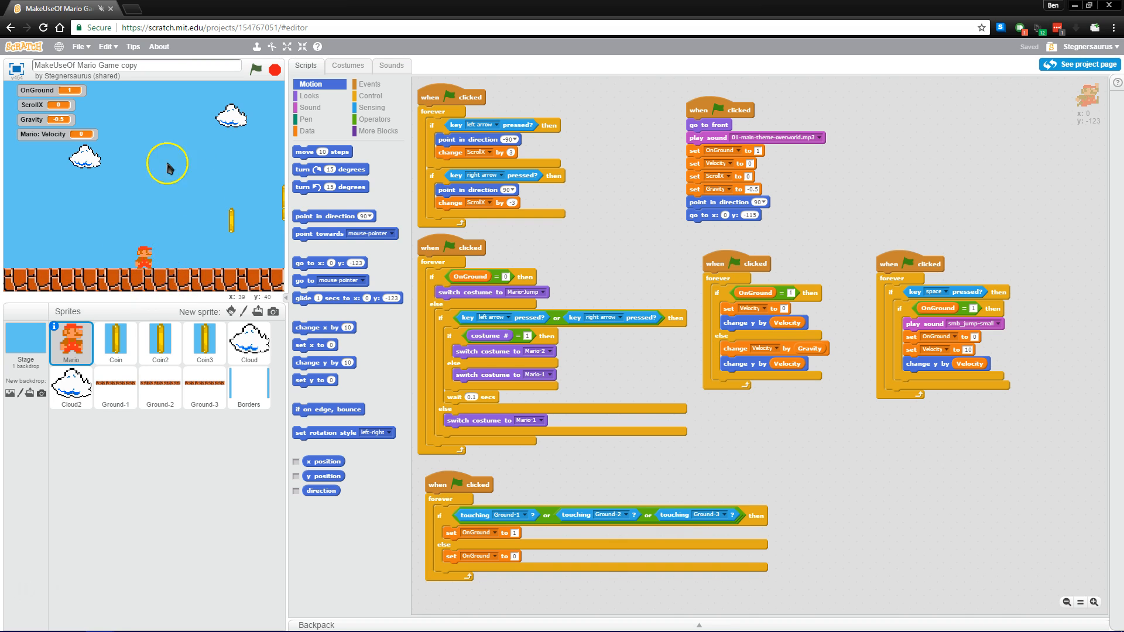
{"action": "mouse_move", "coordinate": [188, 206]}
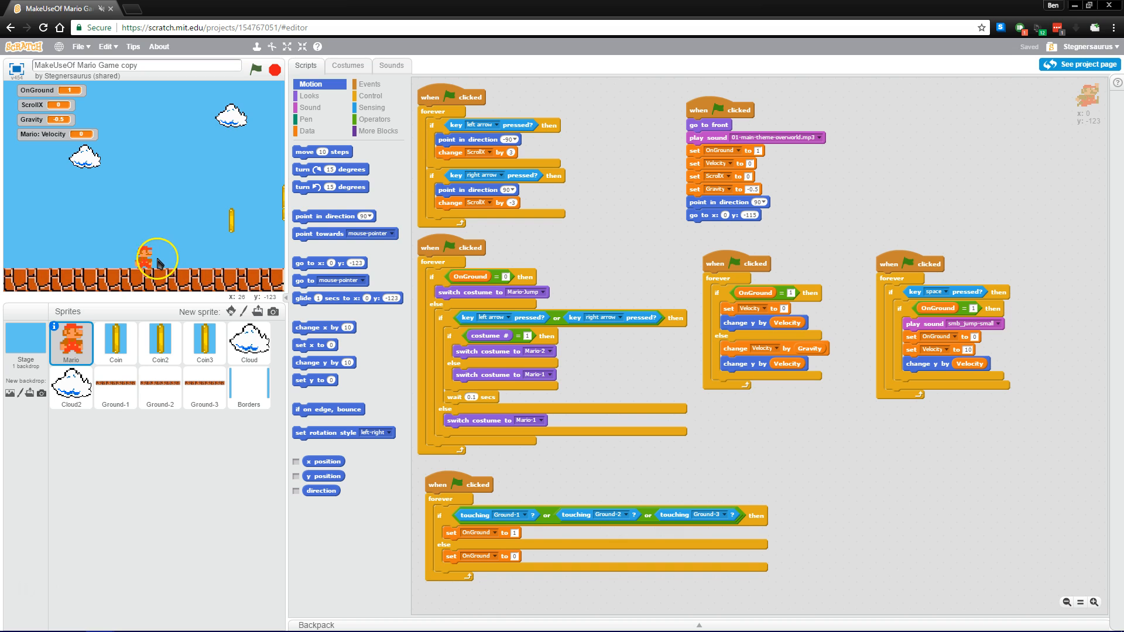
{"action": "mouse_move", "coordinate": [165, 213]}
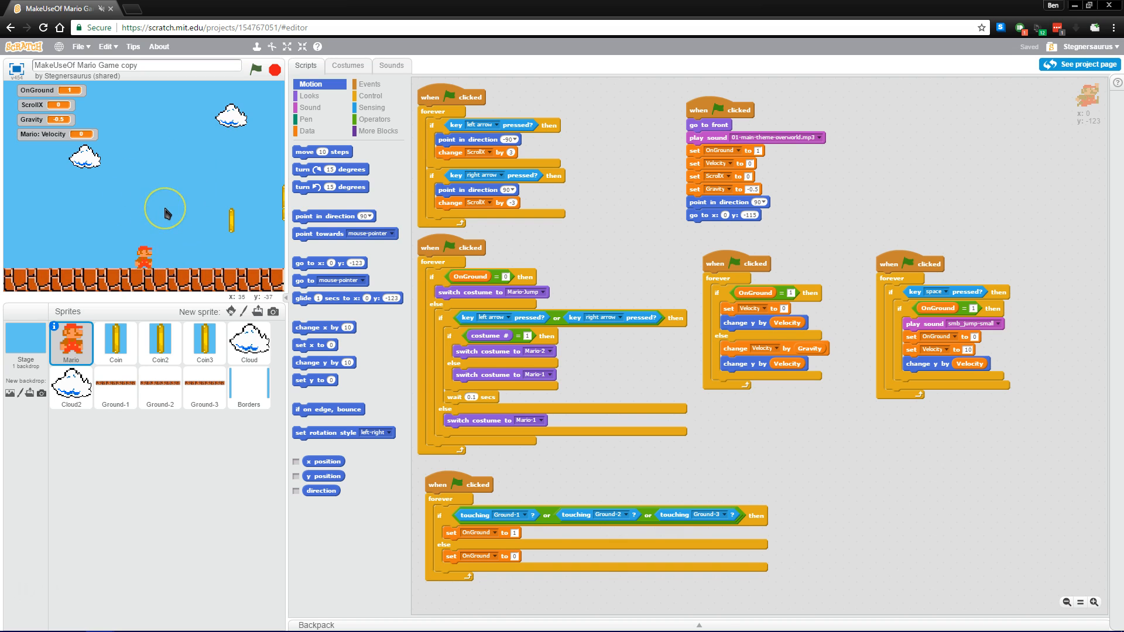
{"action": "mouse_move", "coordinate": [247, 91]}
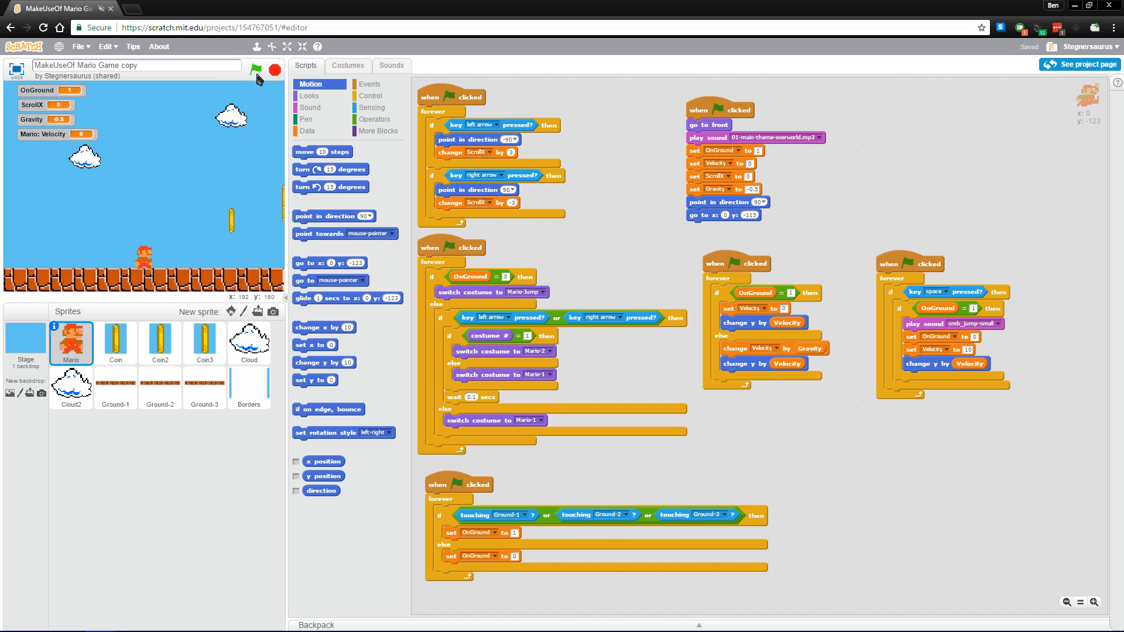
Run the Mario game with the green flag until it scrolls to the coins, then stop it.
{"action": "left_click", "coordinate": [256, 69]}
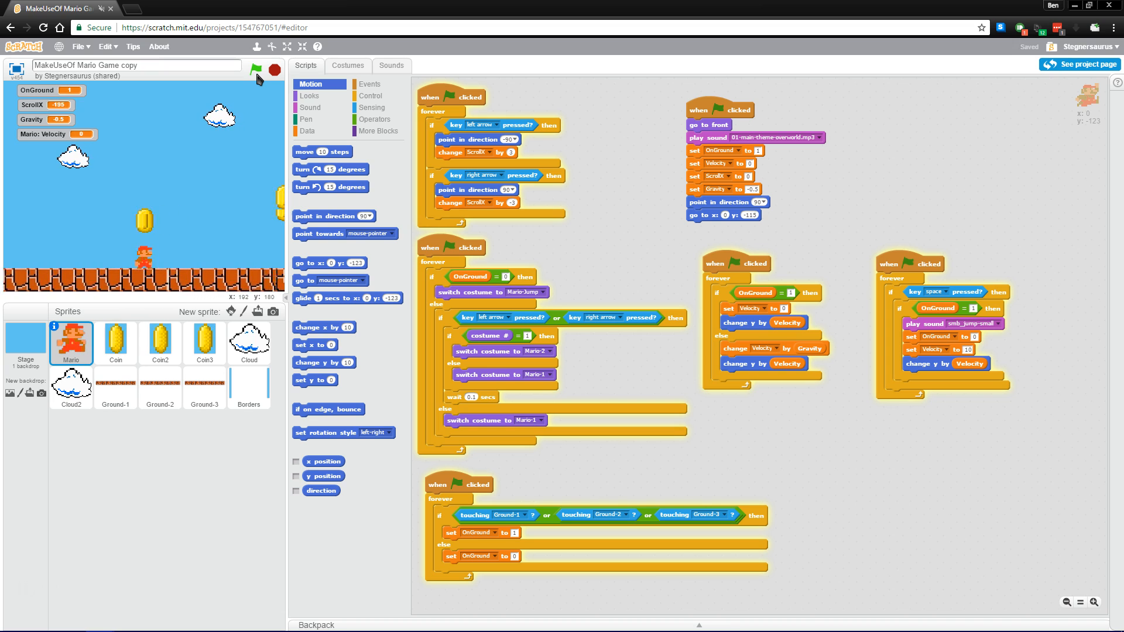
{"action": "left_click", "coordinate": [273, 70]}
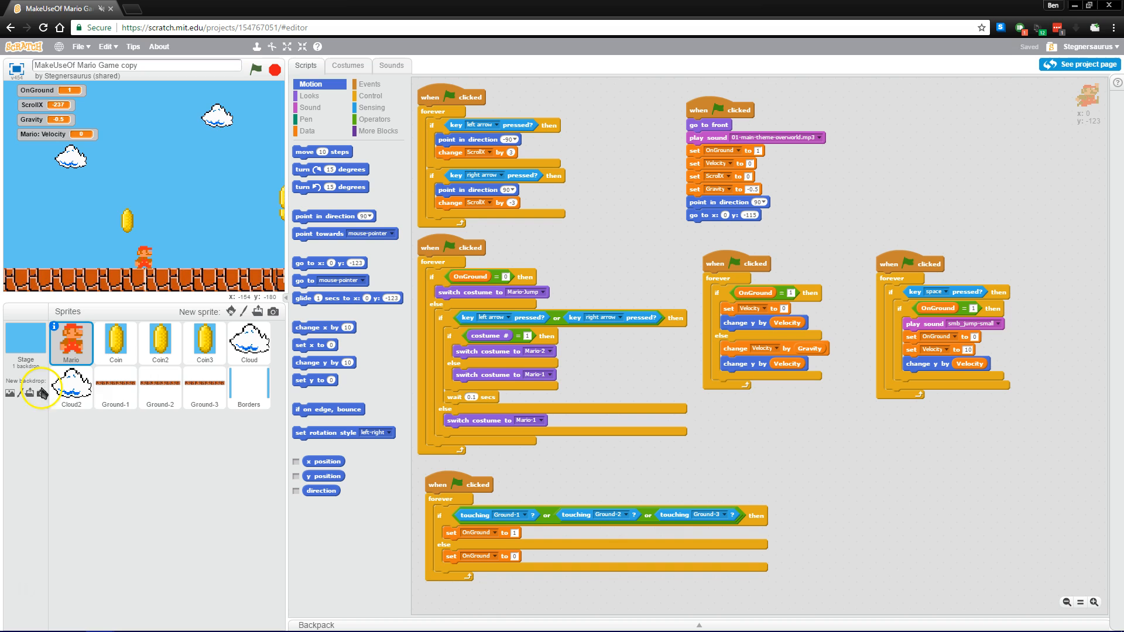
{"action": "mouse_move", "coordinate": [40, 391]}
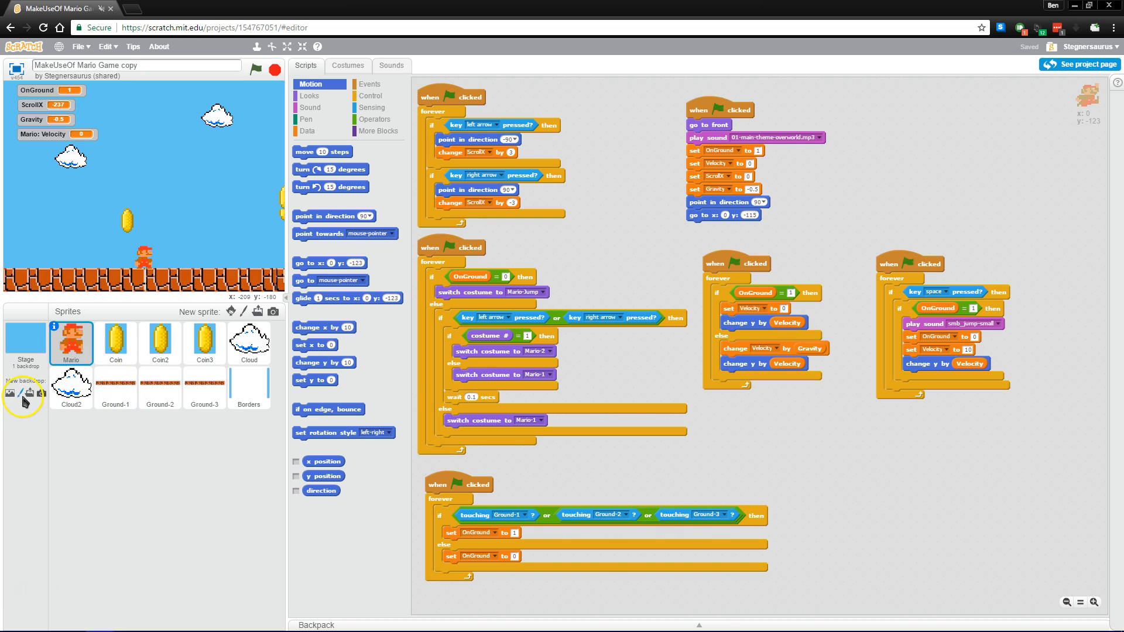
{"action": "mouse_move", "coordinate": [11, 392]}
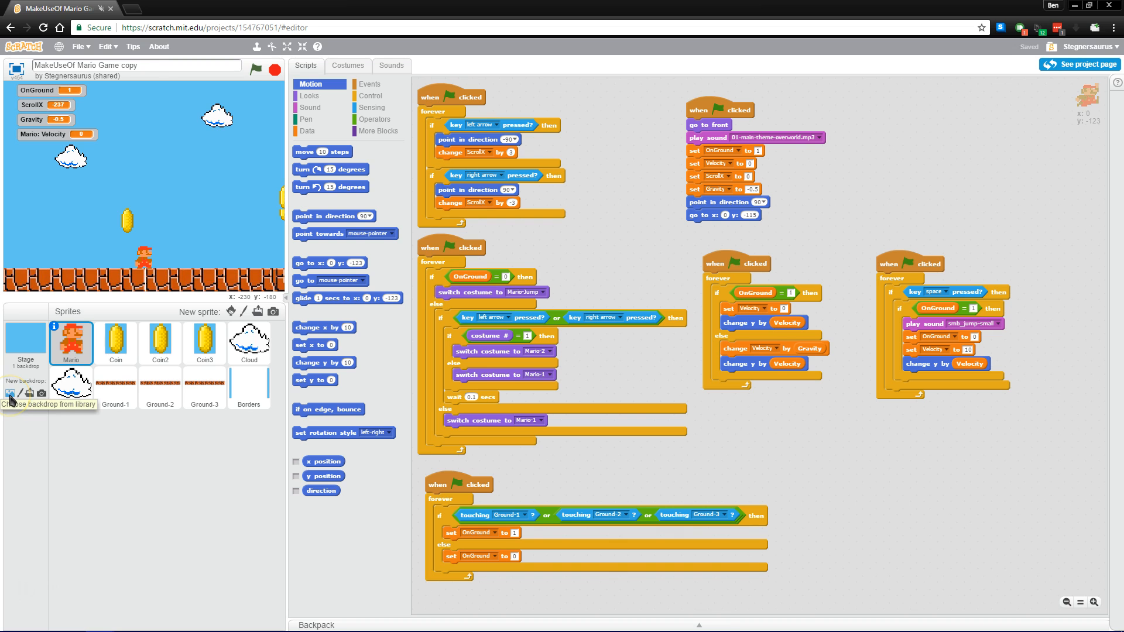
Browse down through the ready-made Backdrop Library for the stage.
{"action": "left_click", "coordinate": [11, 393]}
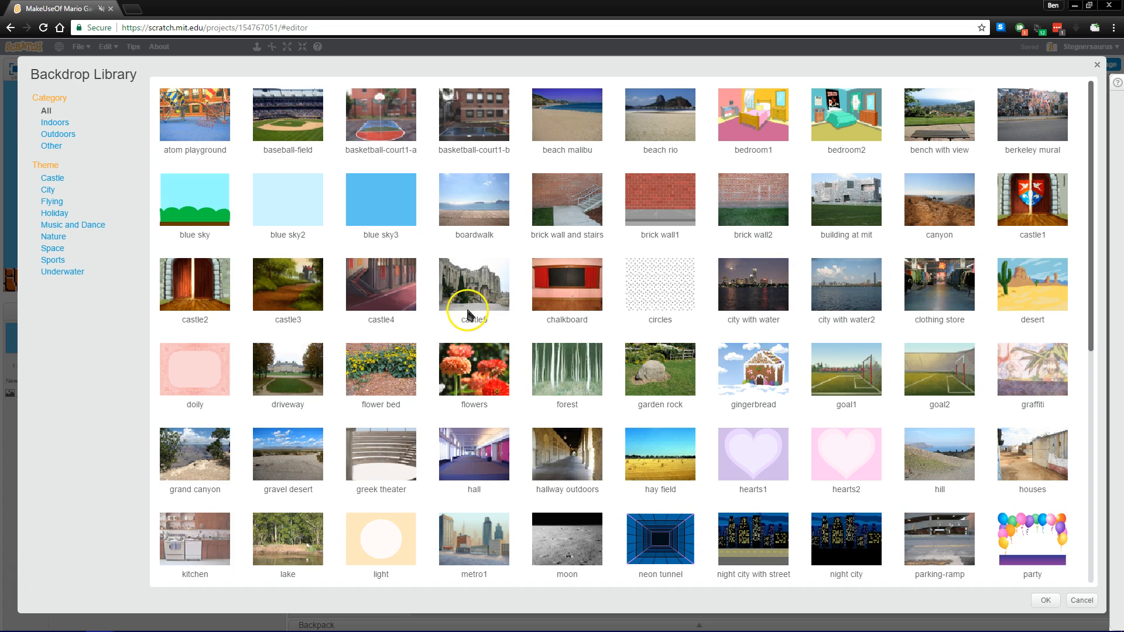
{"action": "mouse_move", "coordinate": [473, 308]}
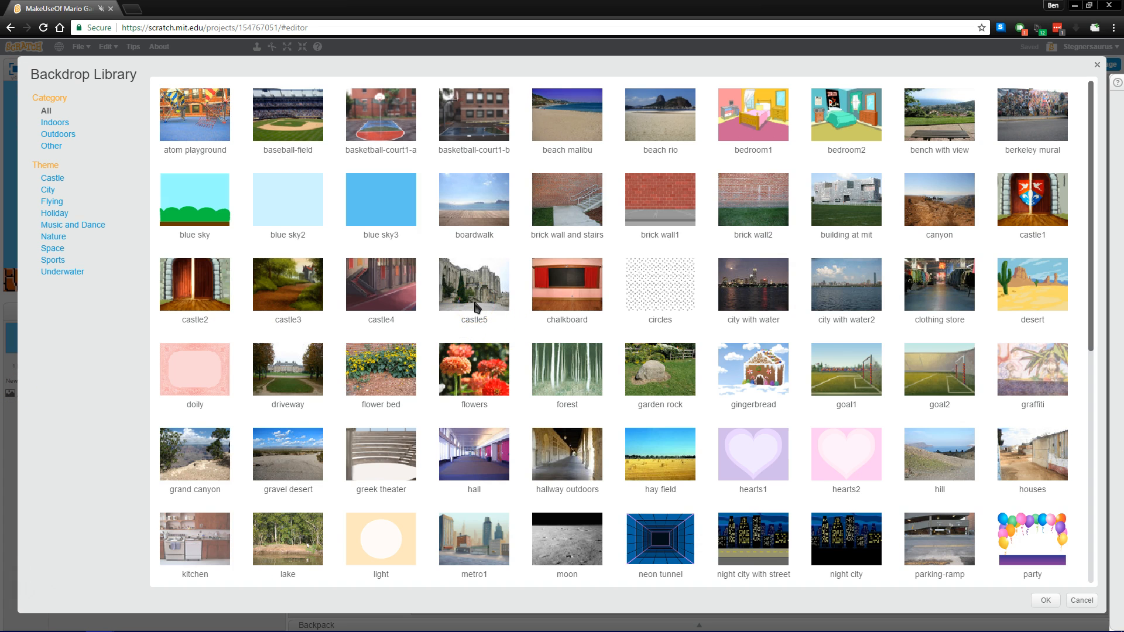
{"action": "scroll", "scroll_direction": "down", "scroll_amount": 3}
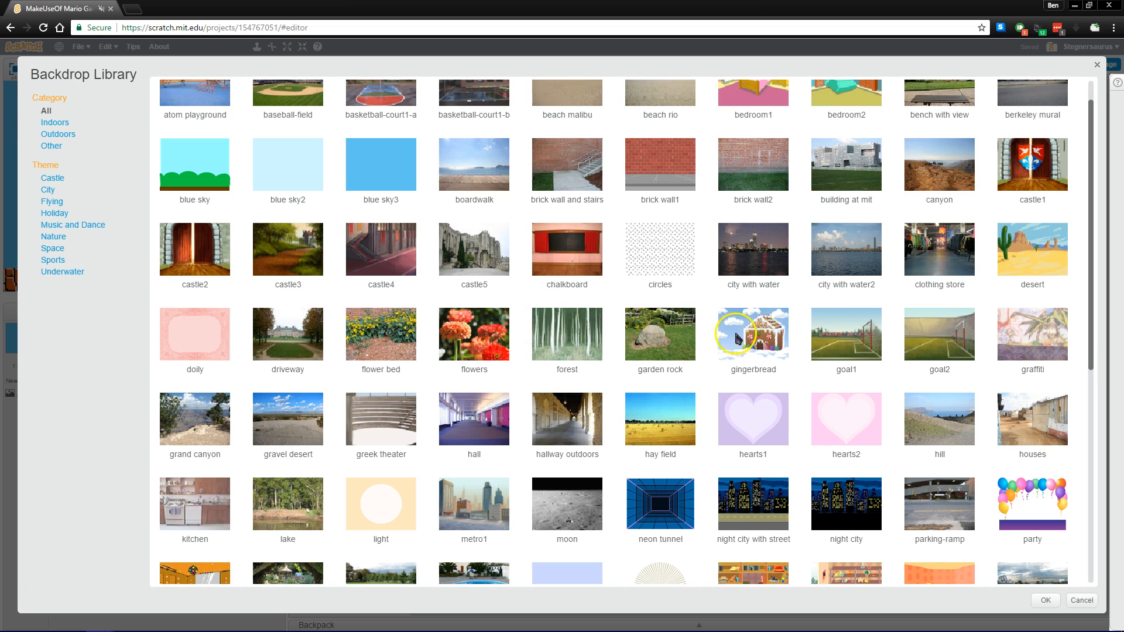
{"action": "scroll", "scroll_direction": "down", "scroll_amount": 3}
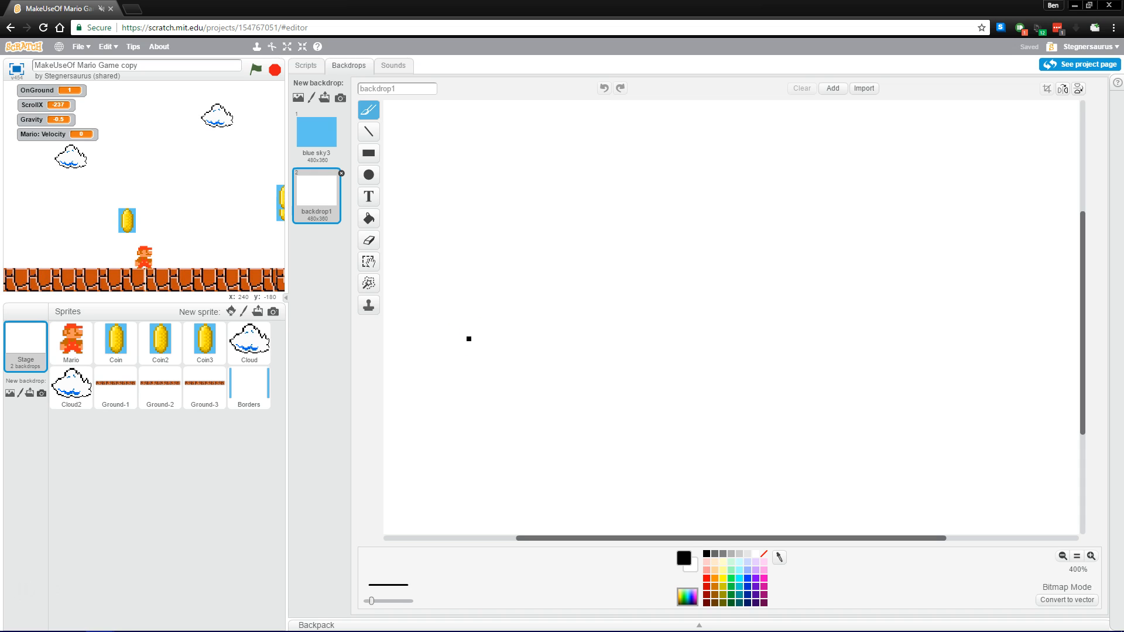
{"action": "mouse_move", "coordinate": [321, 199]}
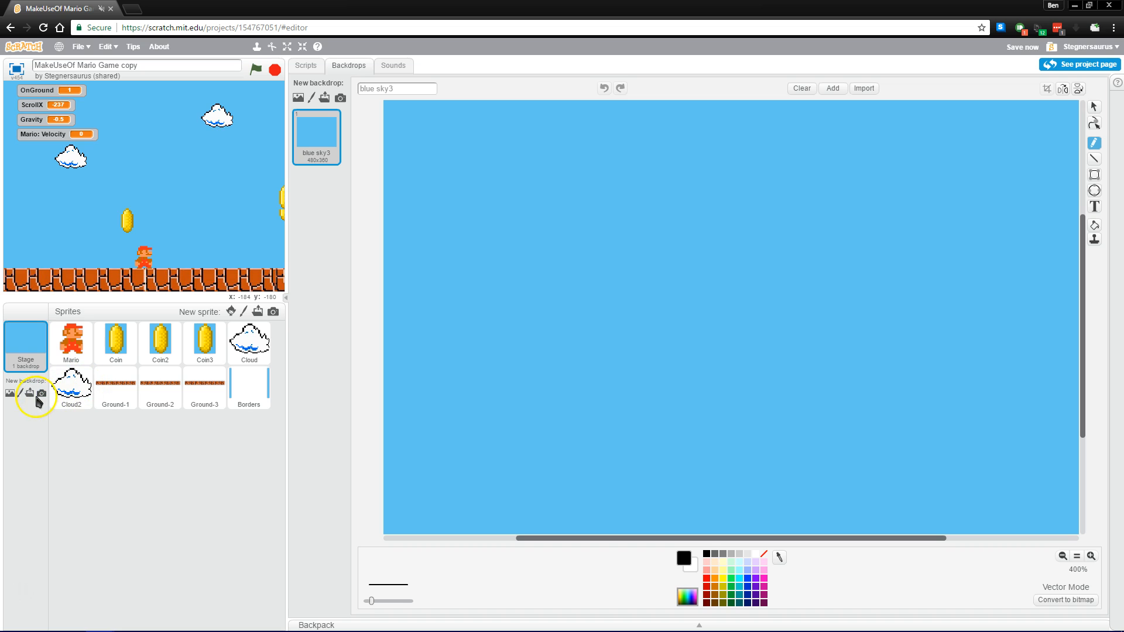
{"action": "mouse_move", "coordinate": [41, 394]}
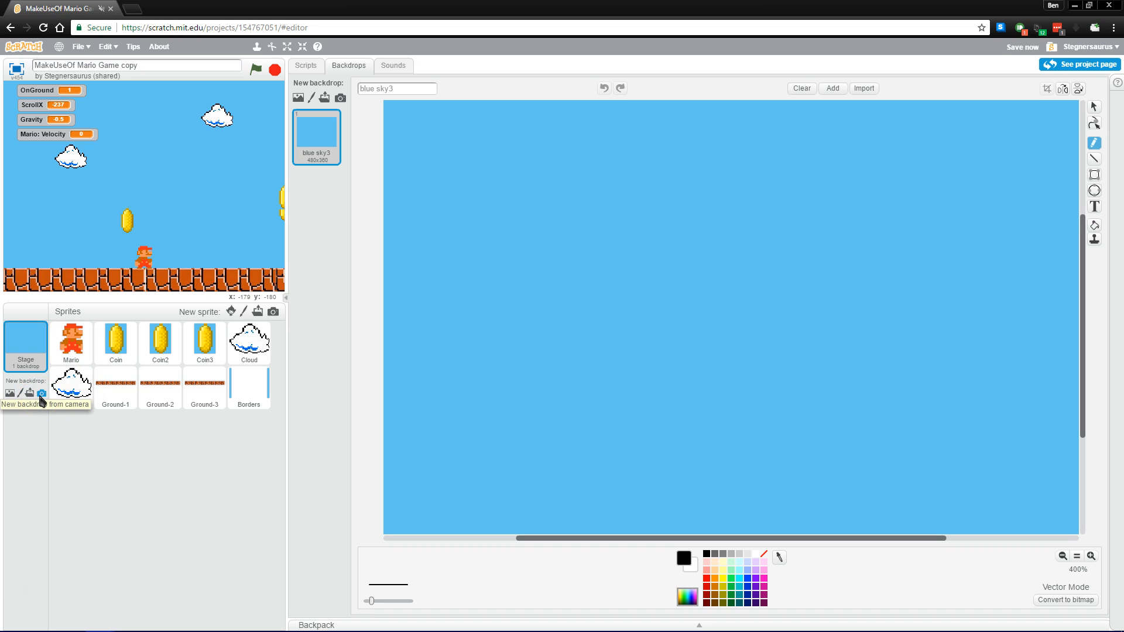
Select the Mario sprite and bring up the ready-made Sprite Library.
{"action": "left_click", "coordinate": [71, 343]}
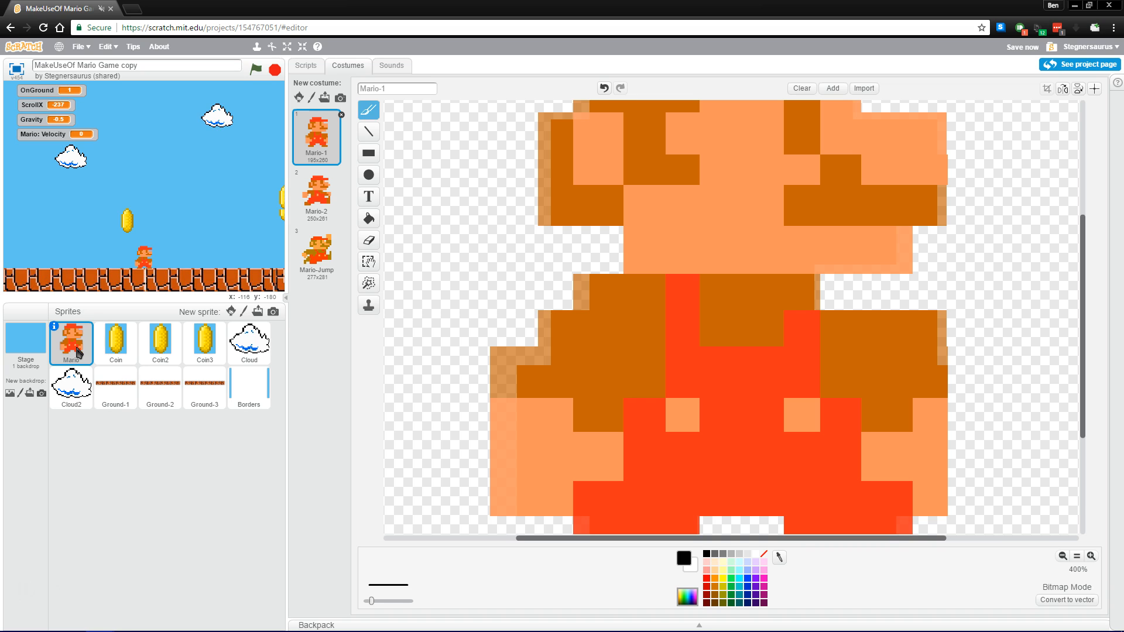
{"action": "mouse_move", "coordinate": [185, 368]}
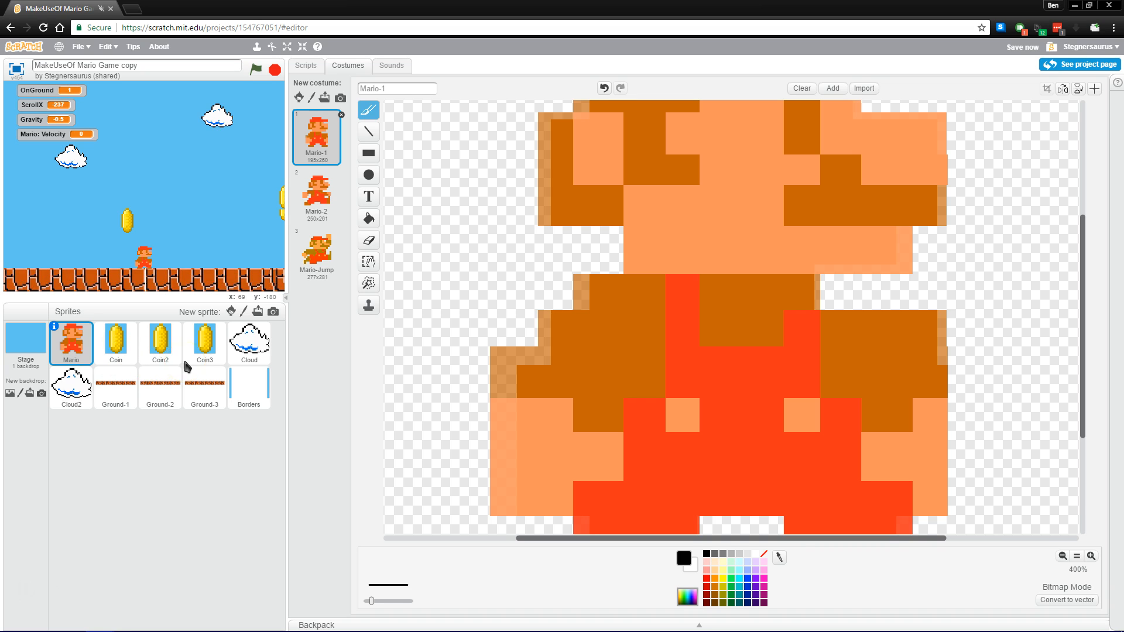
{"action": "mouse_move", "coordinate": [230, 312]}
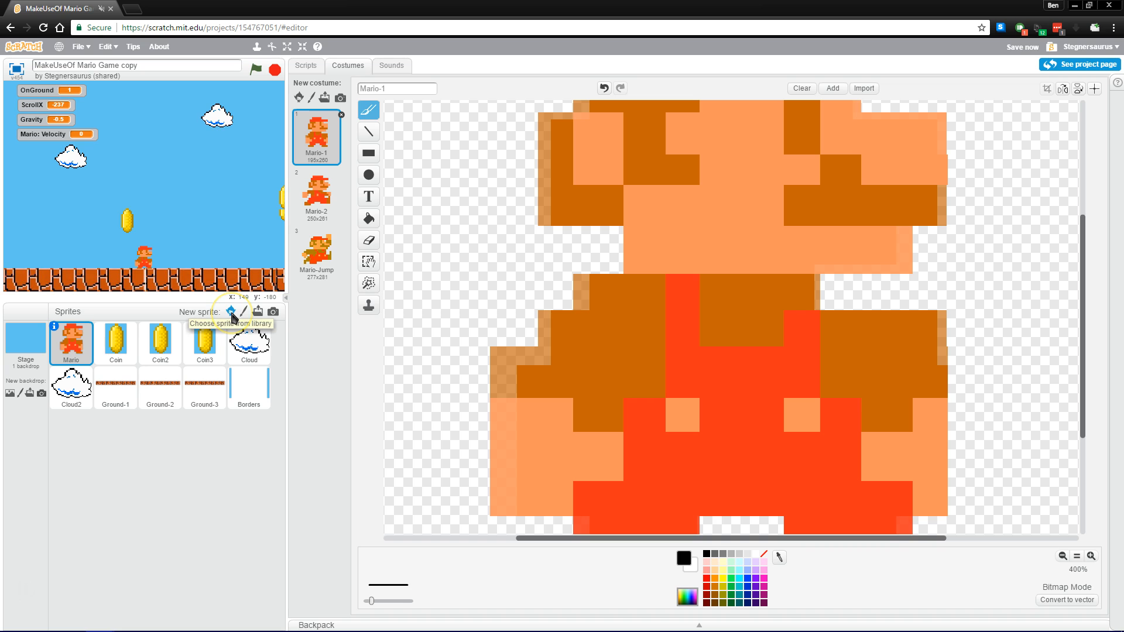
{"action": "left_click", "coordinate": [231, 311]}
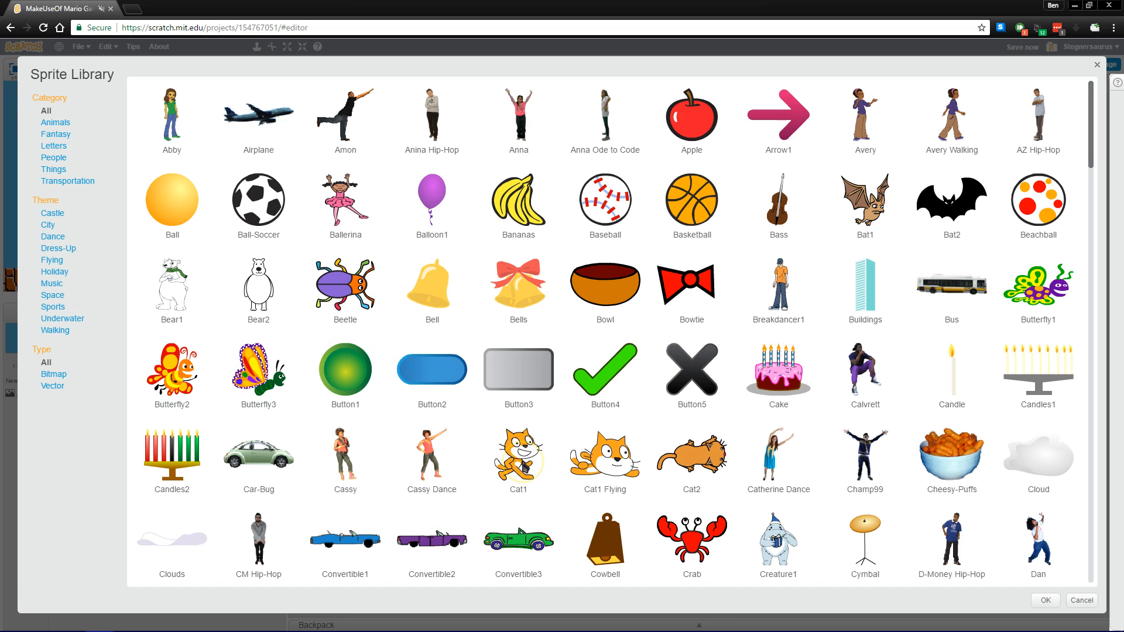
{"action": "mouse_move", "coordinate": [41, 321]}
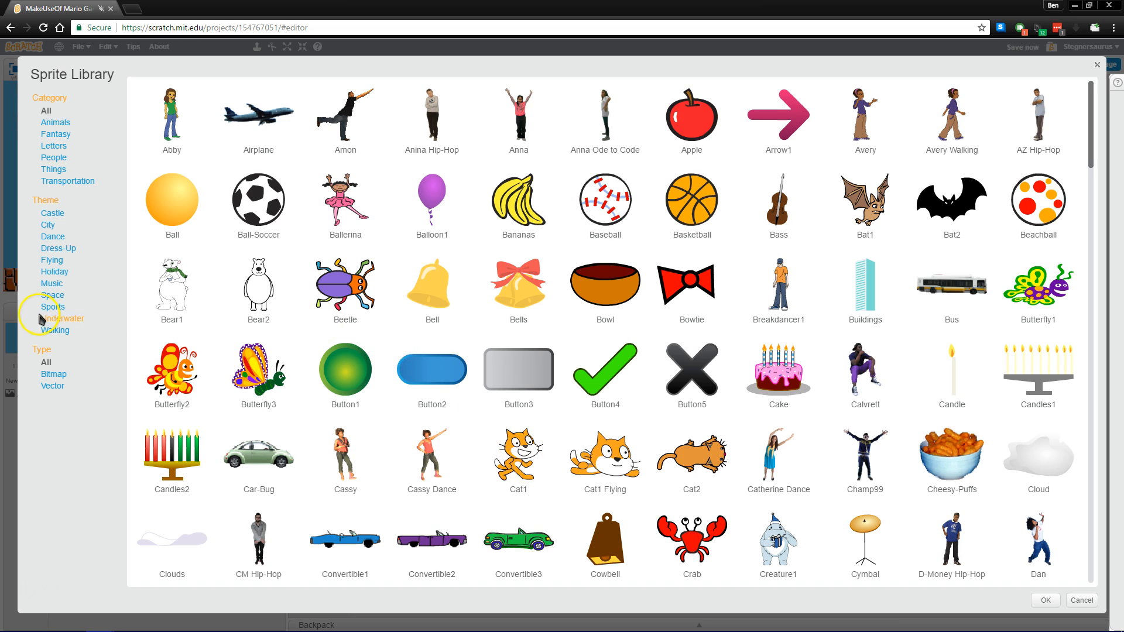
{"action": "mouse_move", "coordinate": [483, 327]}
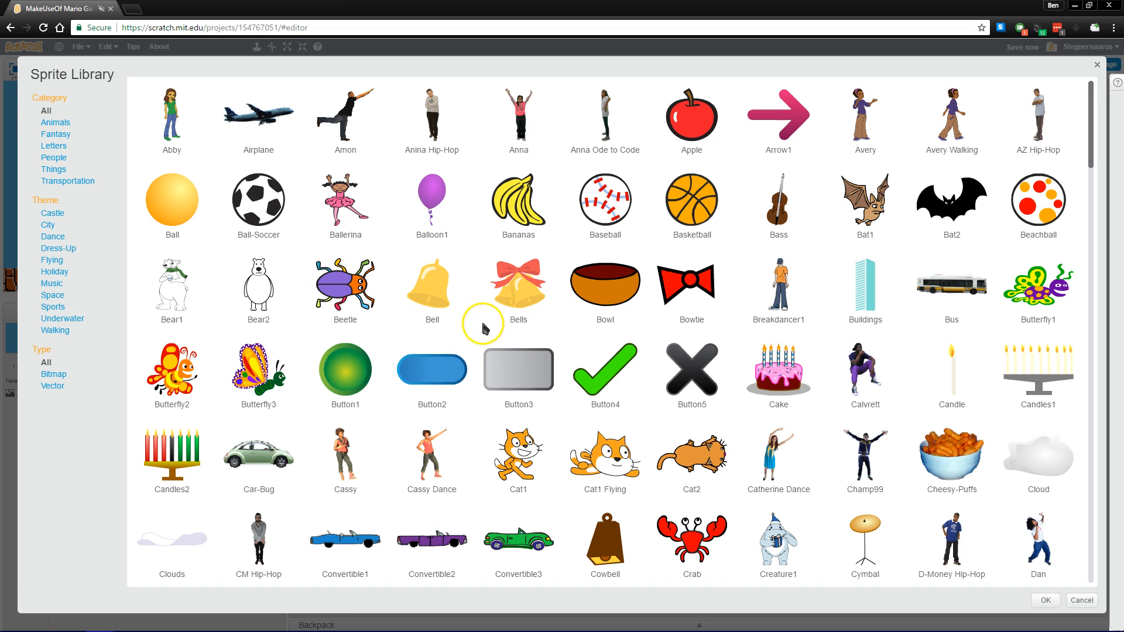
{"action": "mouse_move", "coordinate": [485, 326]}
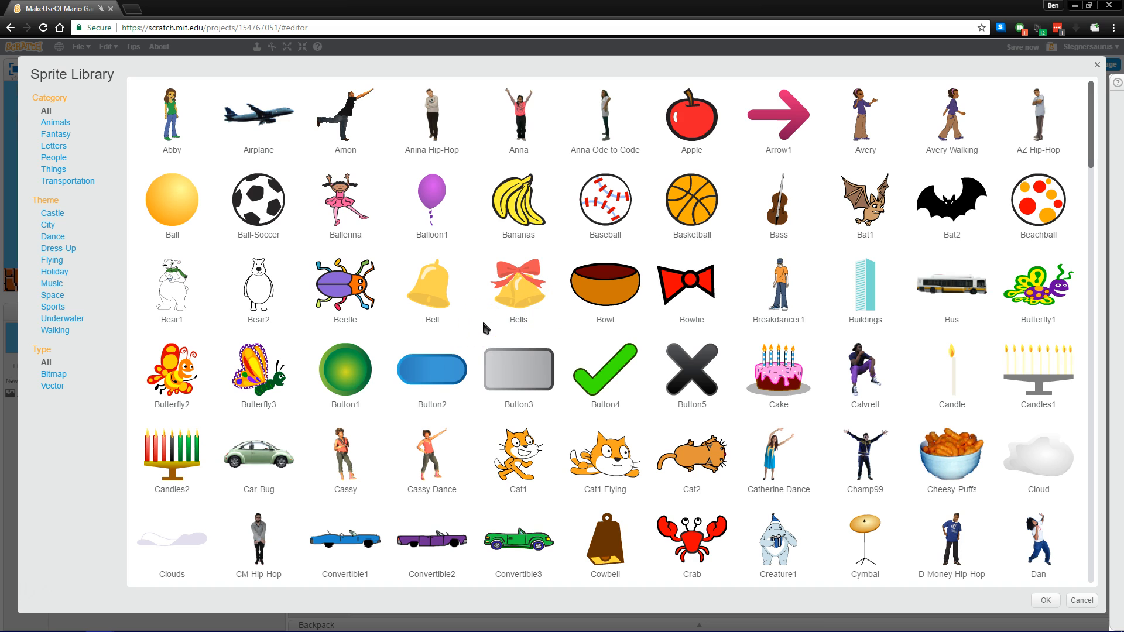
{"action": "mouse_move", "coordinate": [985, 121]}
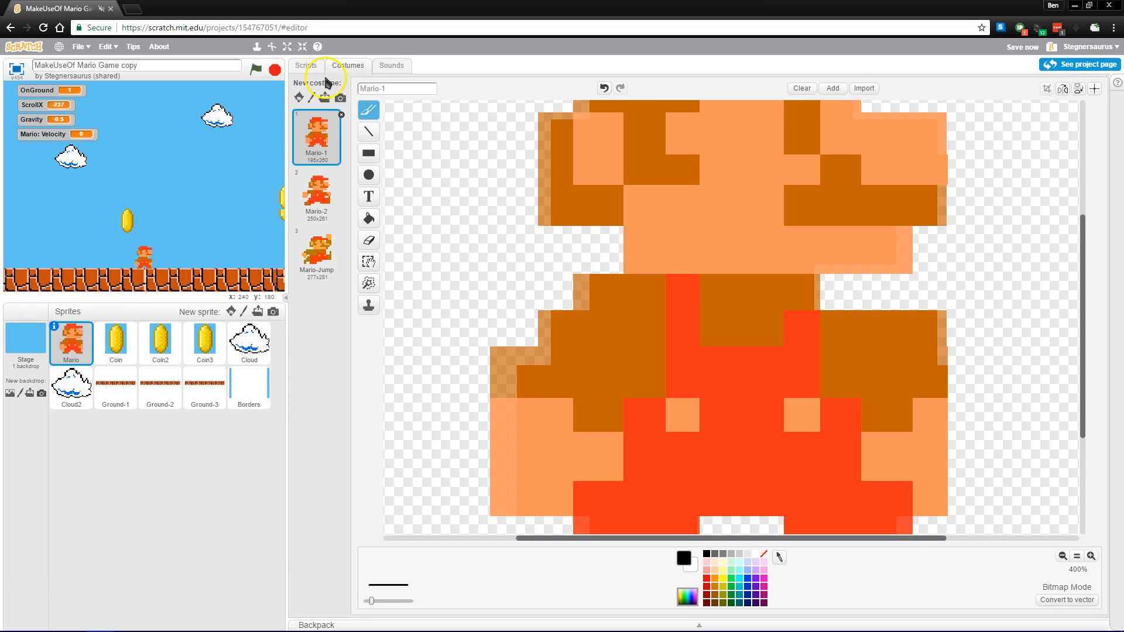
Return to Mario's scripts and show the Events block category.
{"action": "left_click", "coordinate": [304, 65]}
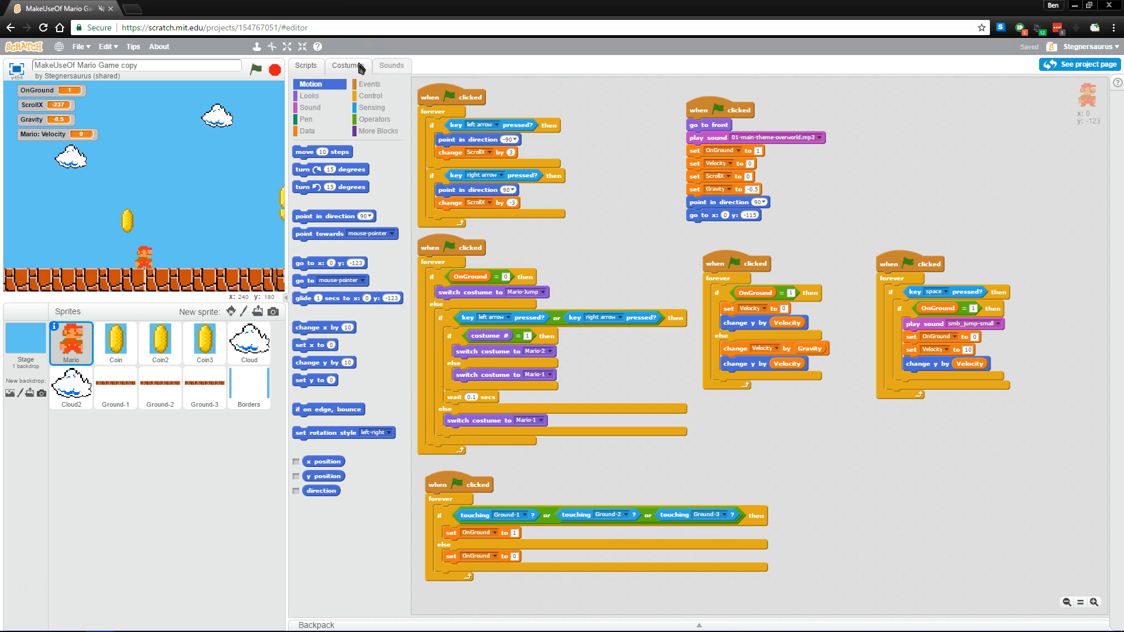
{"action": "mouse_move", "coordinate": [310, 96]}
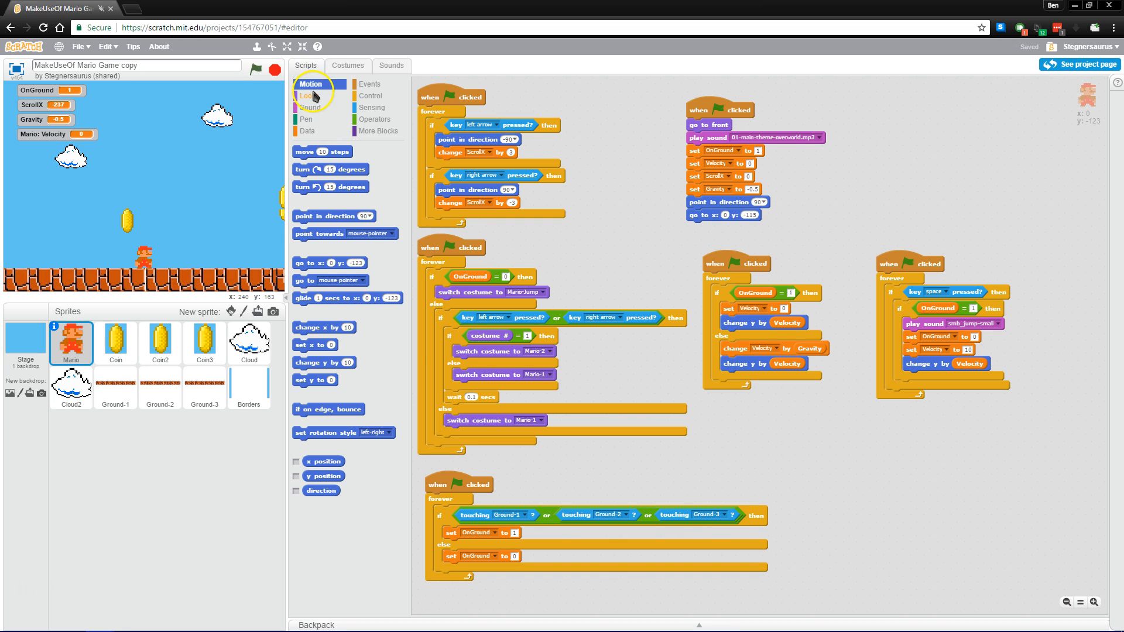
{"action": "mouse_move", "coordinate": [367, 151]}
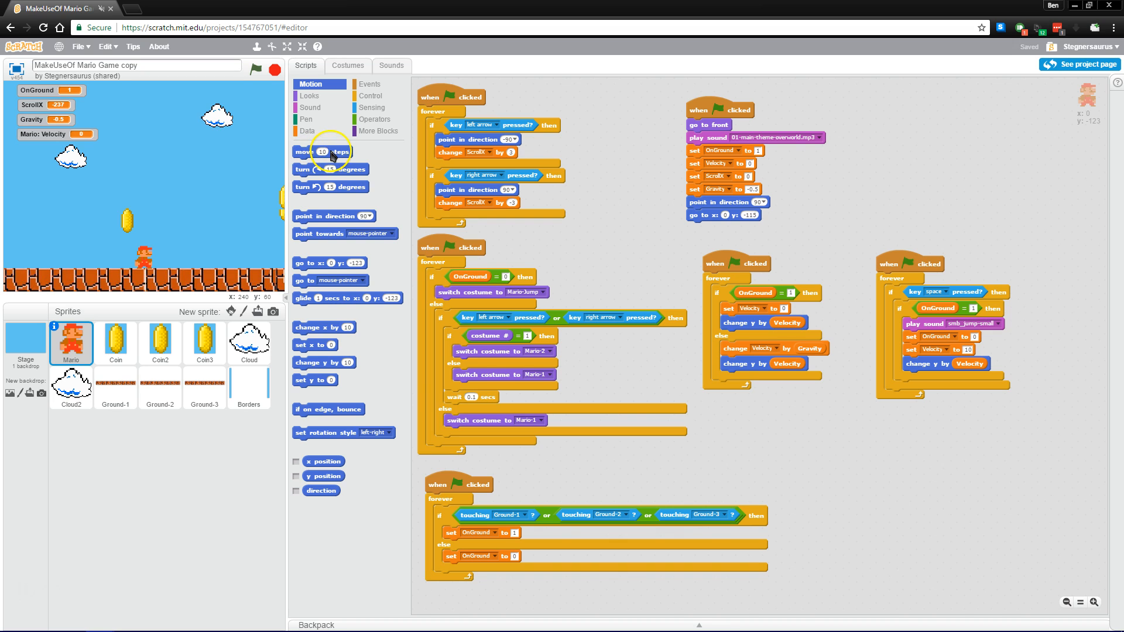
{"action": "mouse_move", "coordinate": [373, 119]}
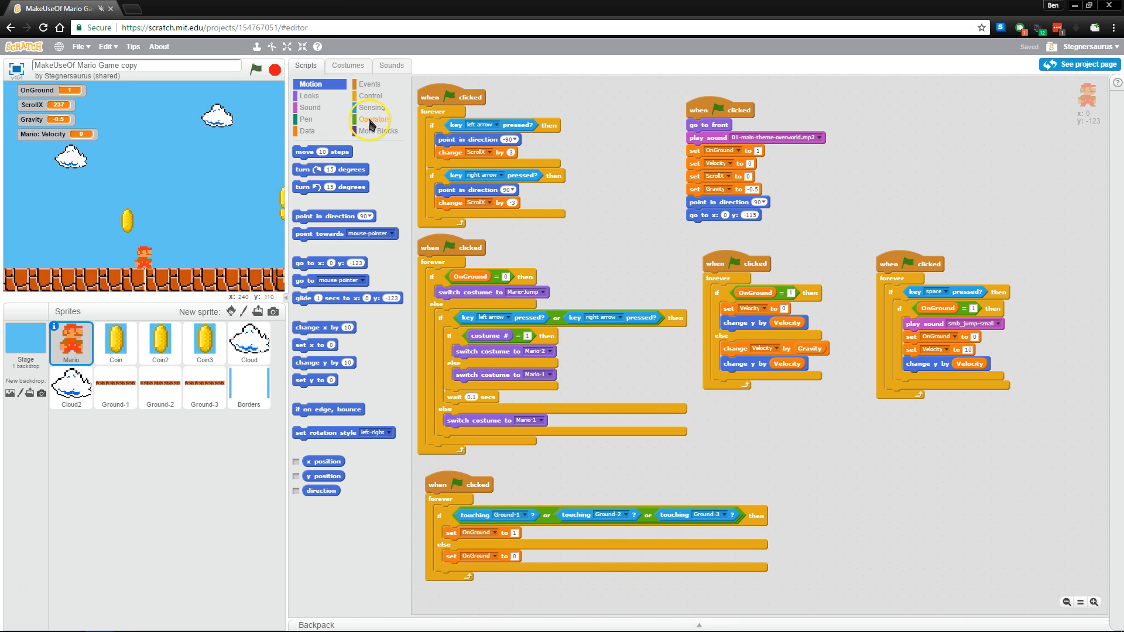
{"action": "left_click", "coordinate": [370, 84]}
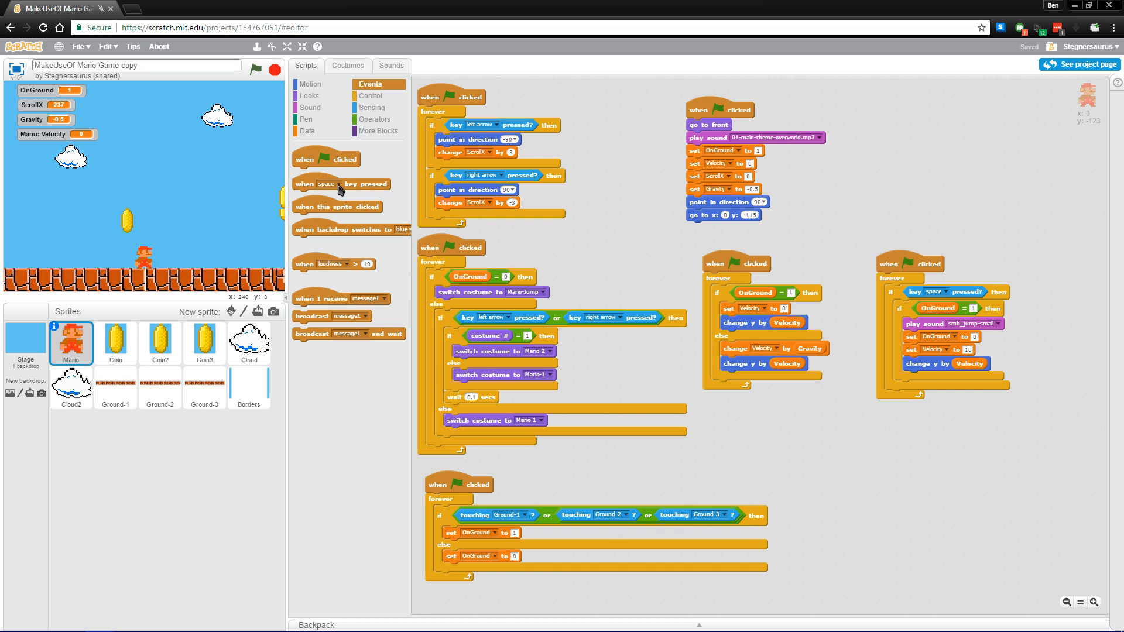
{"action": "mouse_move", "coordinate": [331, 302]}
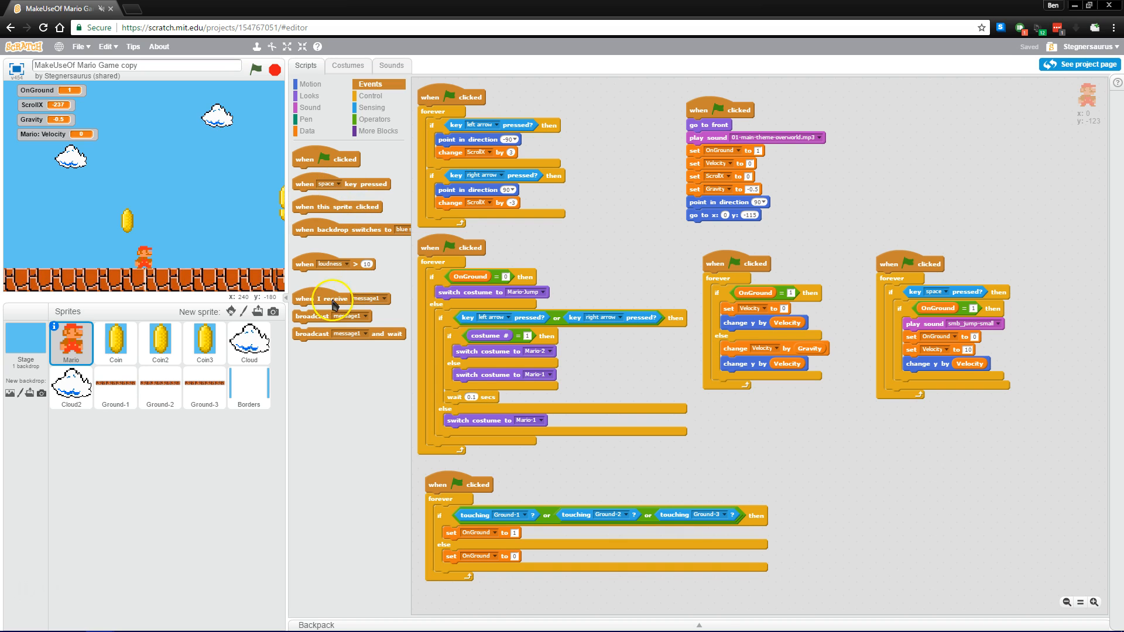
{"action": "mouse_move", "coordinate": [358, 294]}
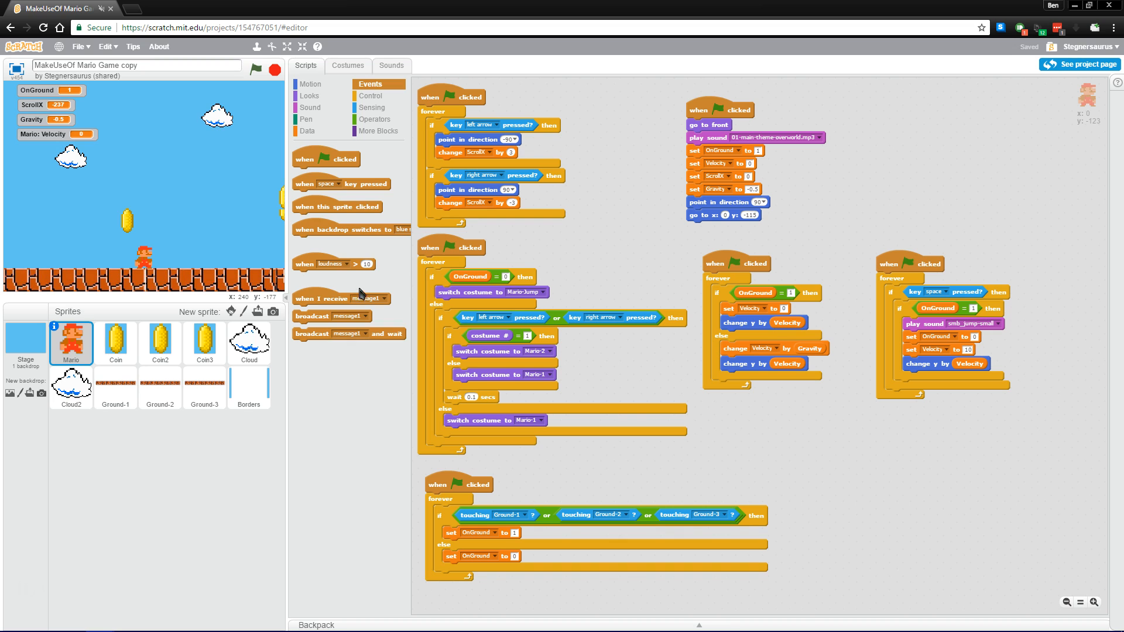
Show the Motion, Sound, Looks, Sensing and Control block categories, ending on Looks and Mario's costumes.
{"action": "left_click", "coordinate": [309, 84]}
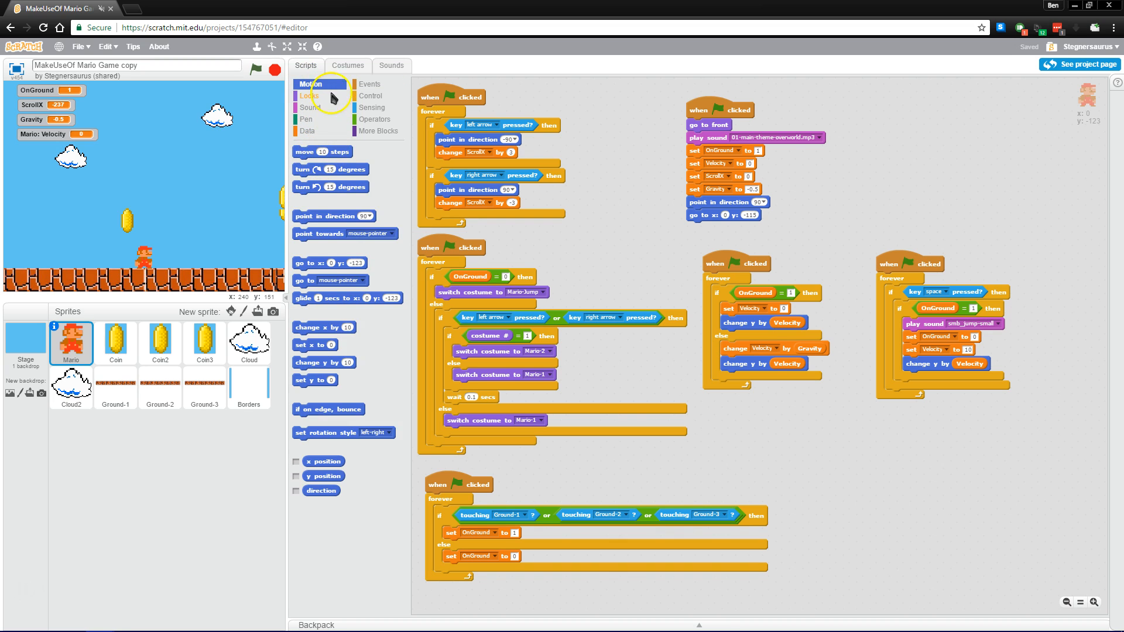
{"action": "left_click", "coordinate": [309, 106]}
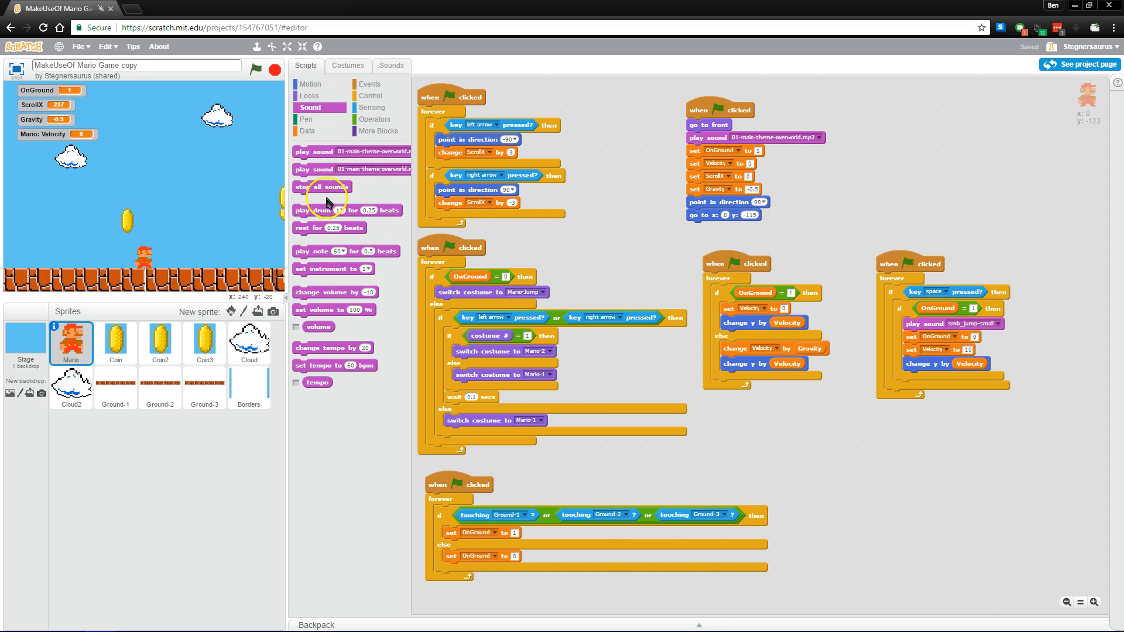
{"action": "mouse_move", "coordinate": [307, 118]}
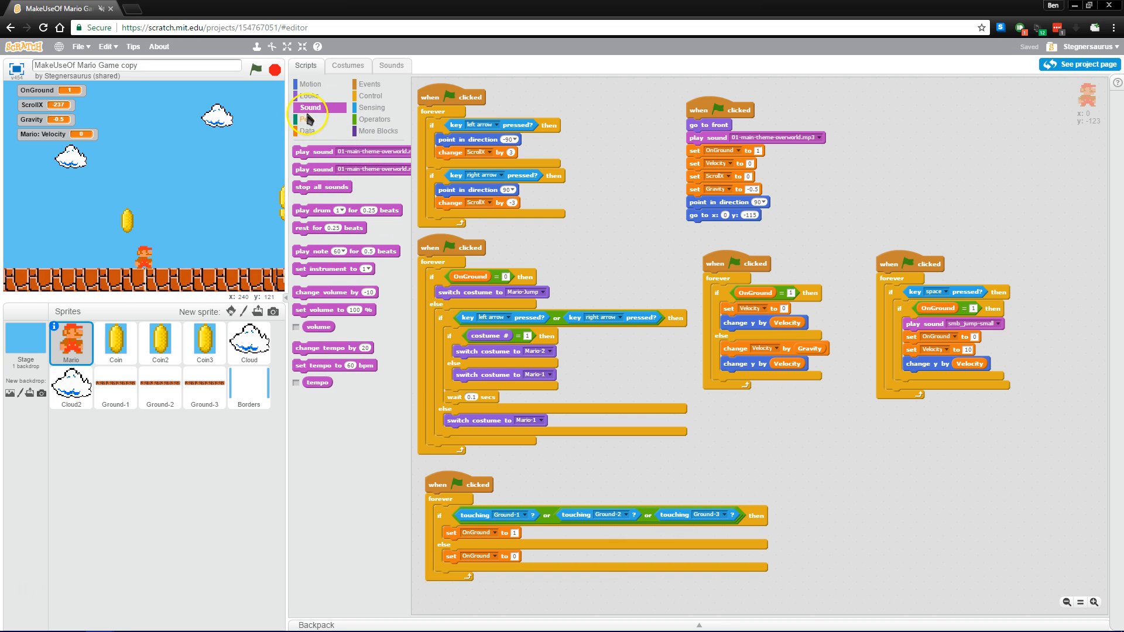
{"action": "left_click", "coordinate": [309, 95]}
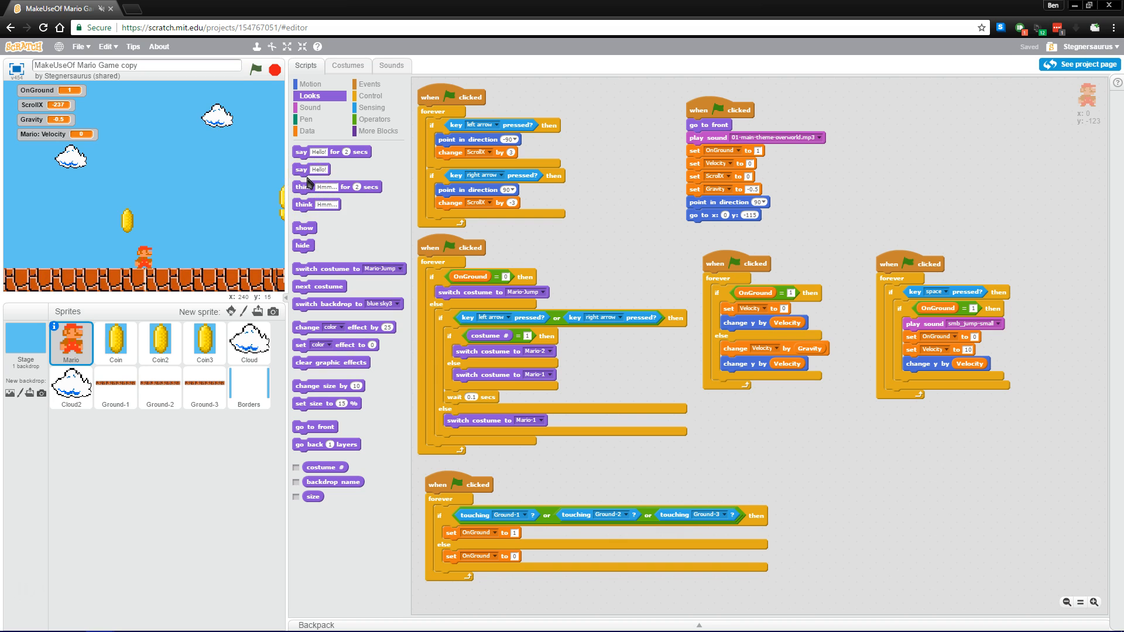
{"action": "left_click", "coordinate": [372, 108]}
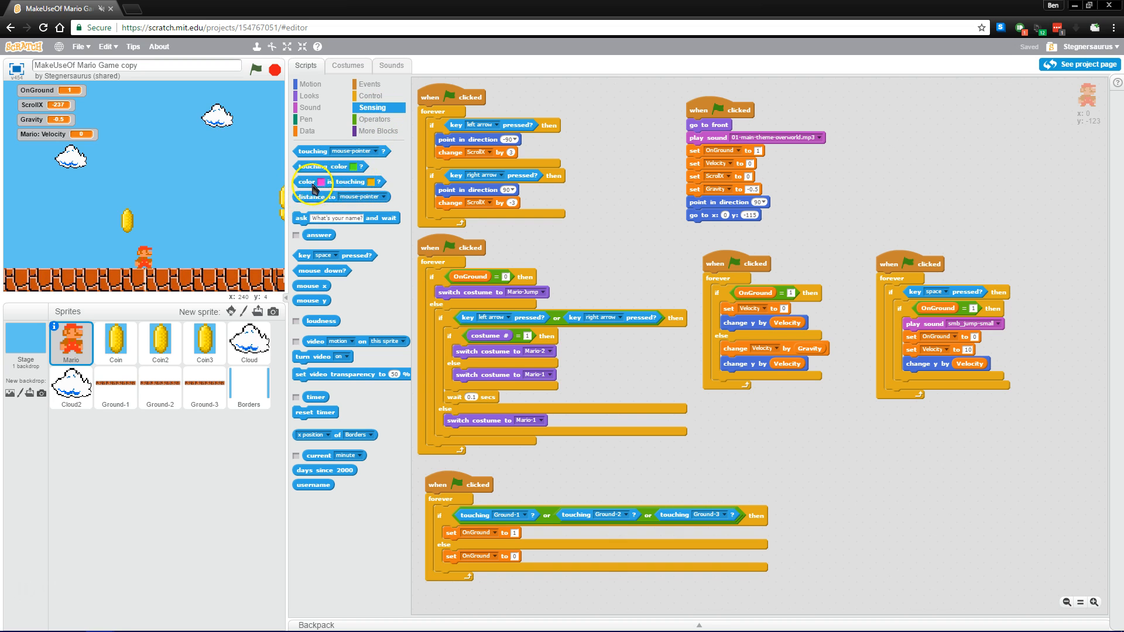
{"action": "left_click", "coordinate": [371, 94]}
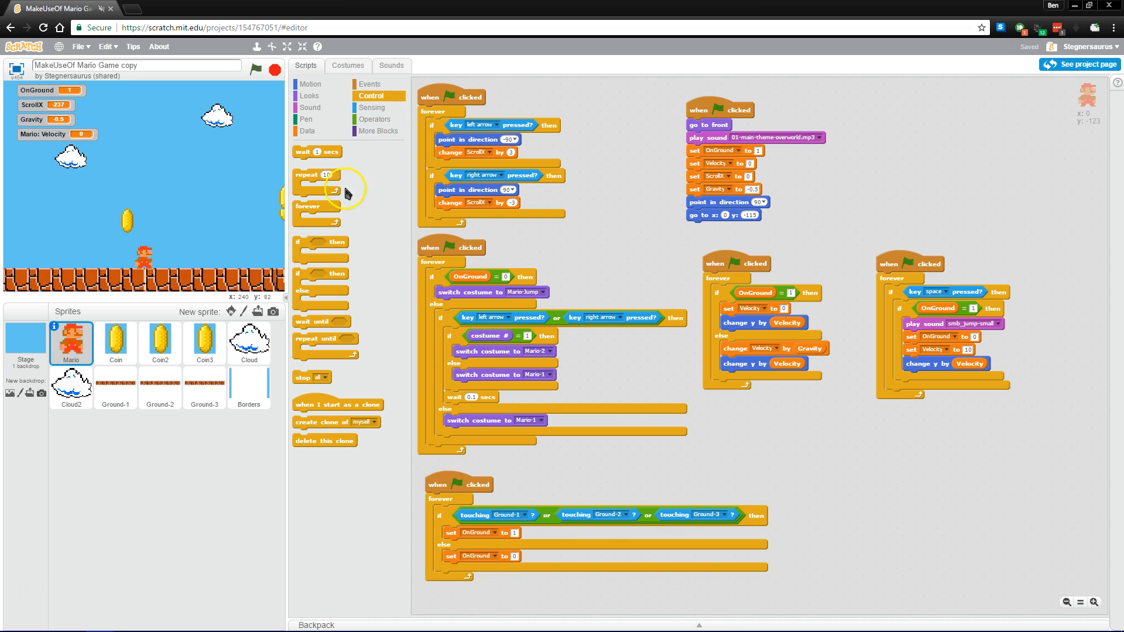
{"action": "left_click", "coordinate": [371, 106]}
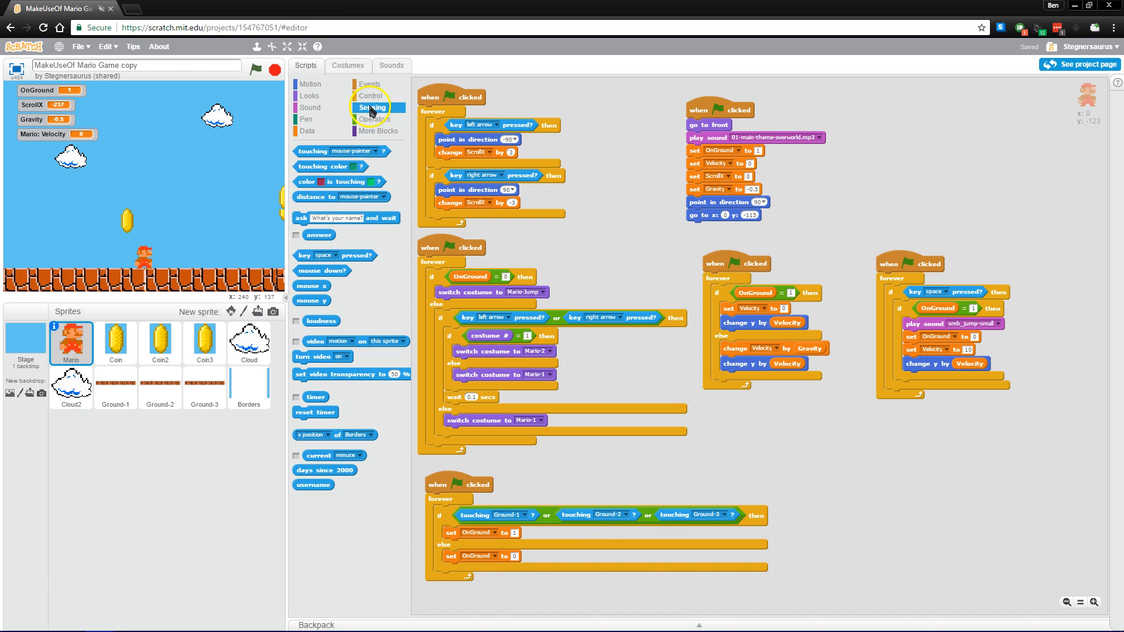
{"action": "left_click", "coordinate": [309, 95]}
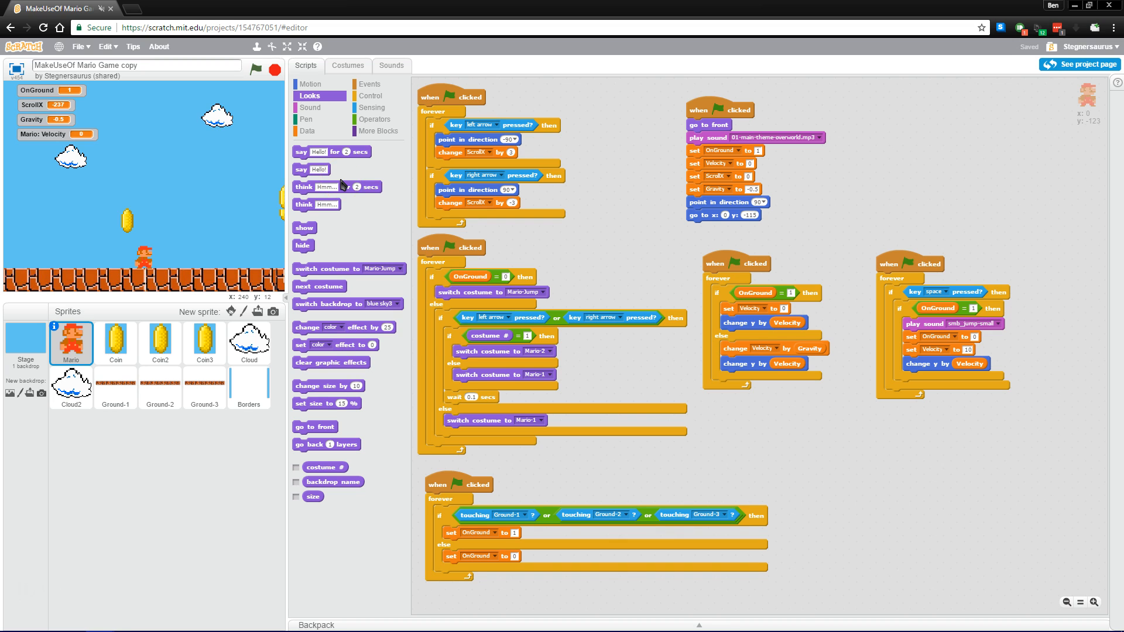
{"action": "mouse_move", "coordinate": [278, 210]}
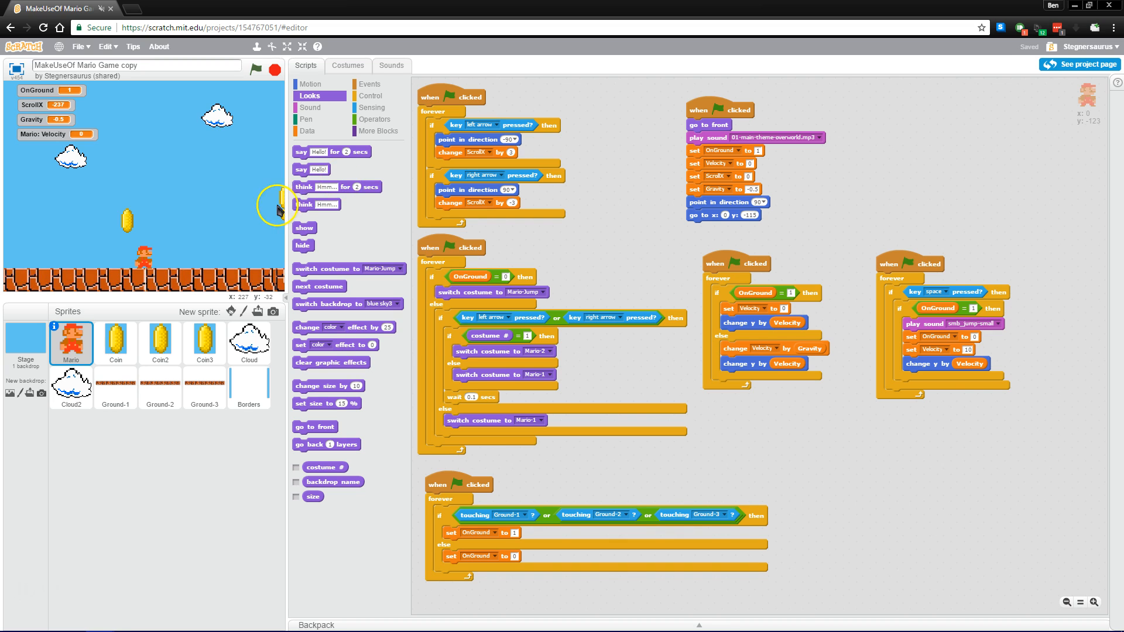
{"action": "left_click", "coordinate": [346, 66]}
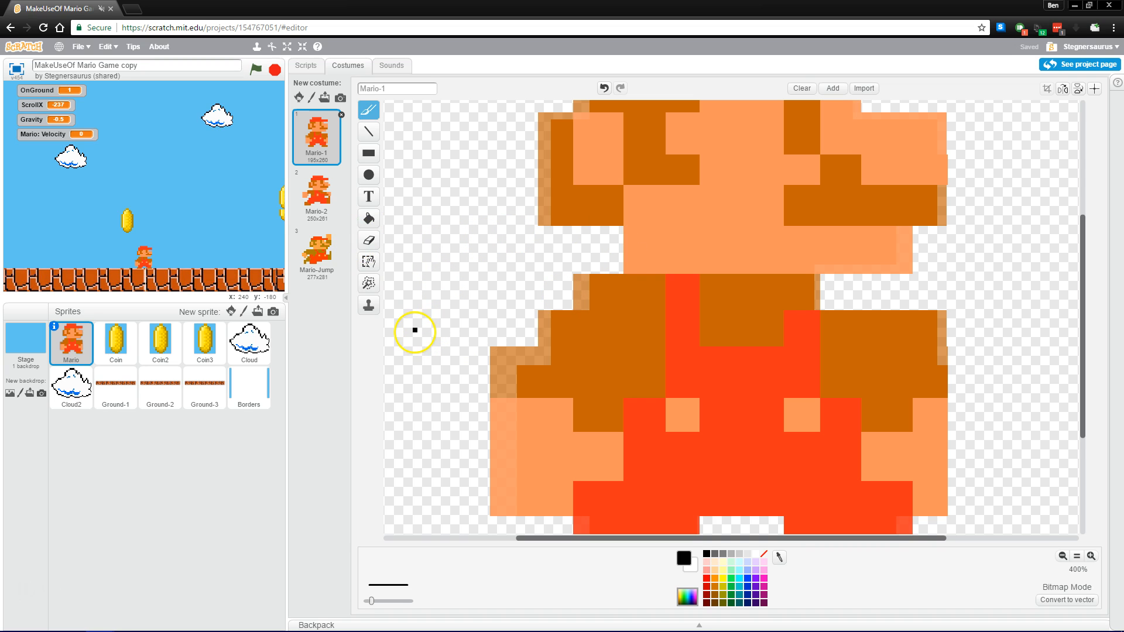
{"action": "mouse_move", "coordinate": [423, 327]}
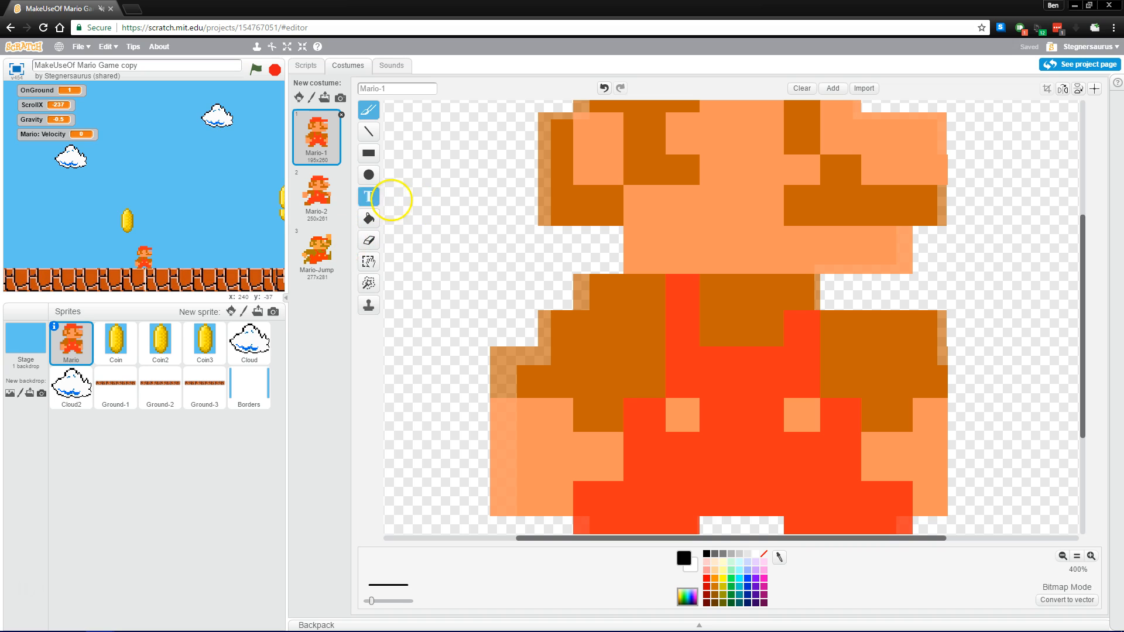
{"action": "mouse_move", "coordinate": [315, 202]}
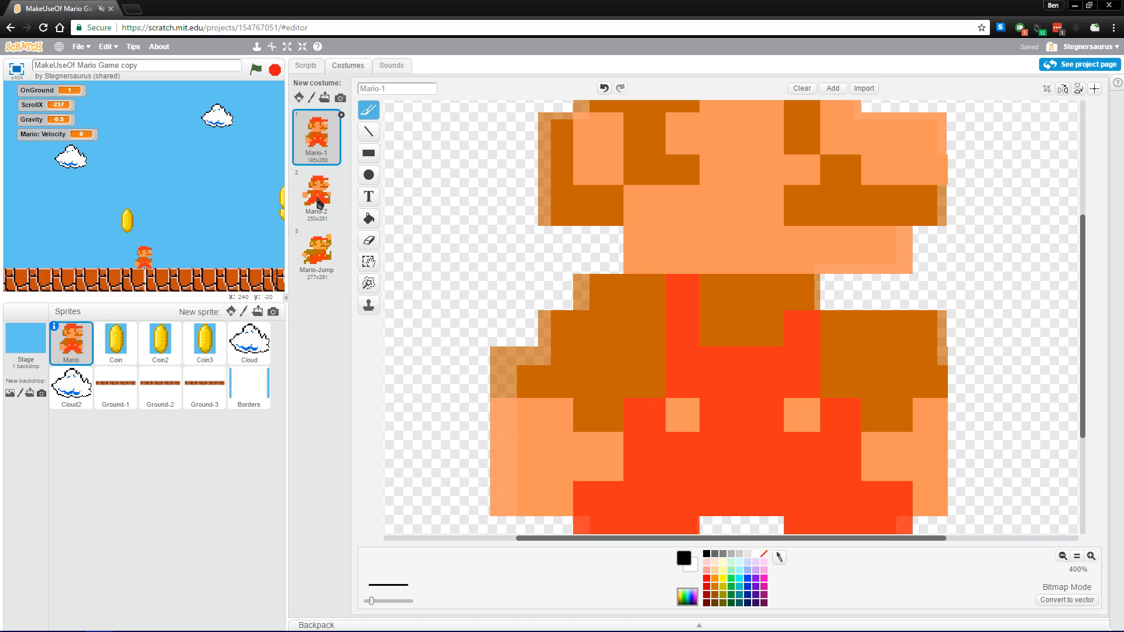
View the Mario-1 standing and Mario-2 walking costumes, then list Mario's jump and theme sounds.
{"action": "left_click", "coordinate": [317, 136]}
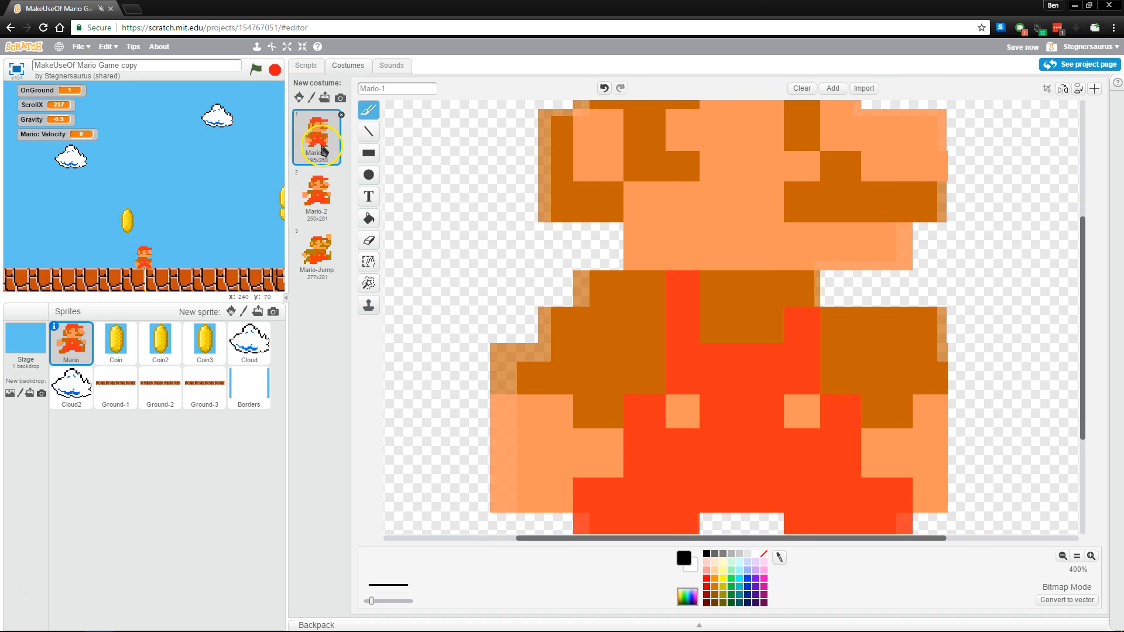
{"action": "left_click", "coordinate": [316, 194]}
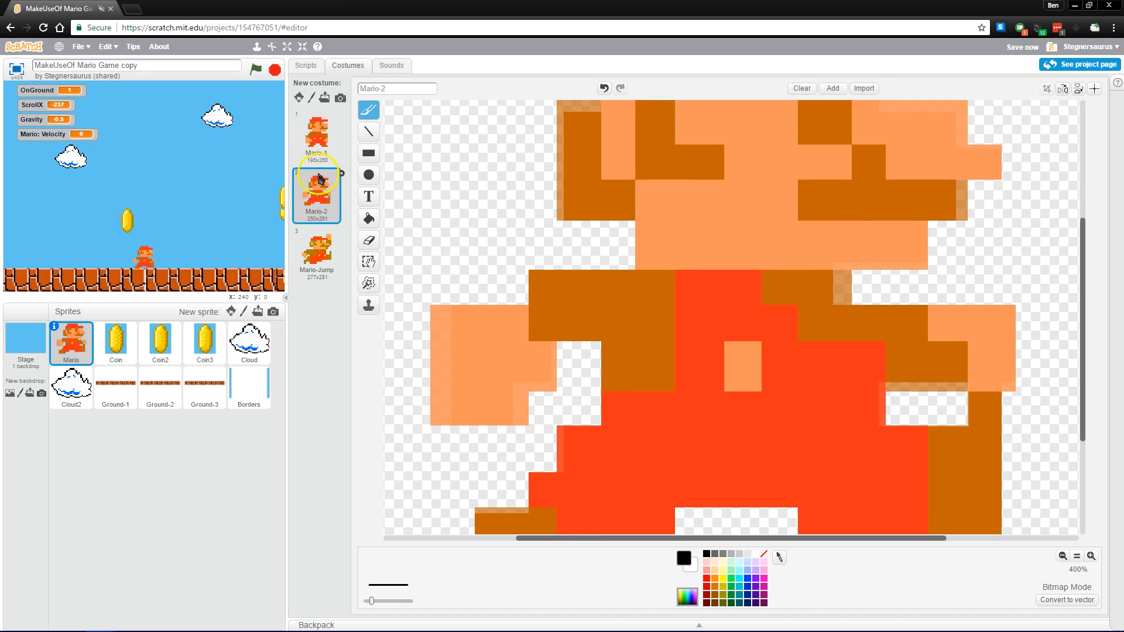
{"action": "left_click", "coordinate": [391, 65]}
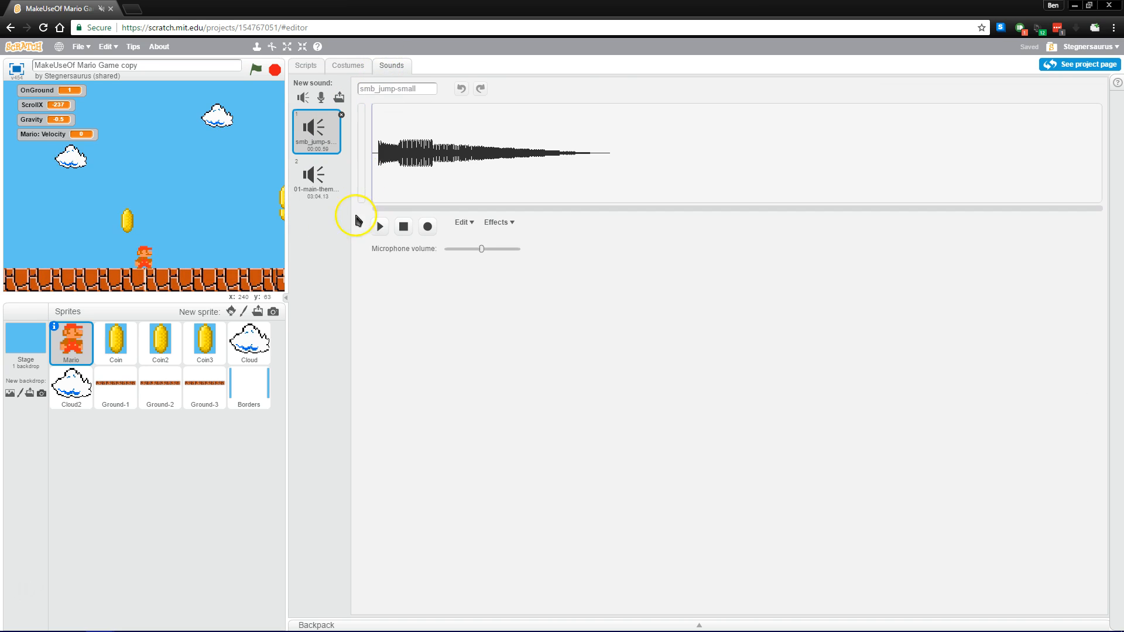
{"action": "mouse_move", "coordinate": [324, 247]}
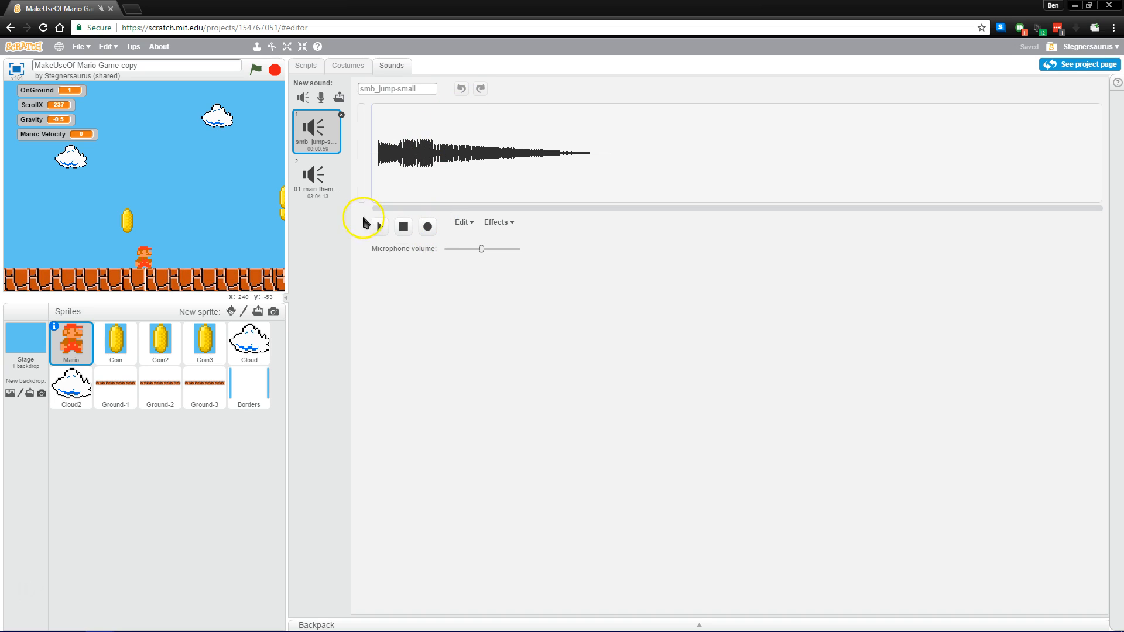
{"action": "mouse_move", "coordinate": [343, 241]}
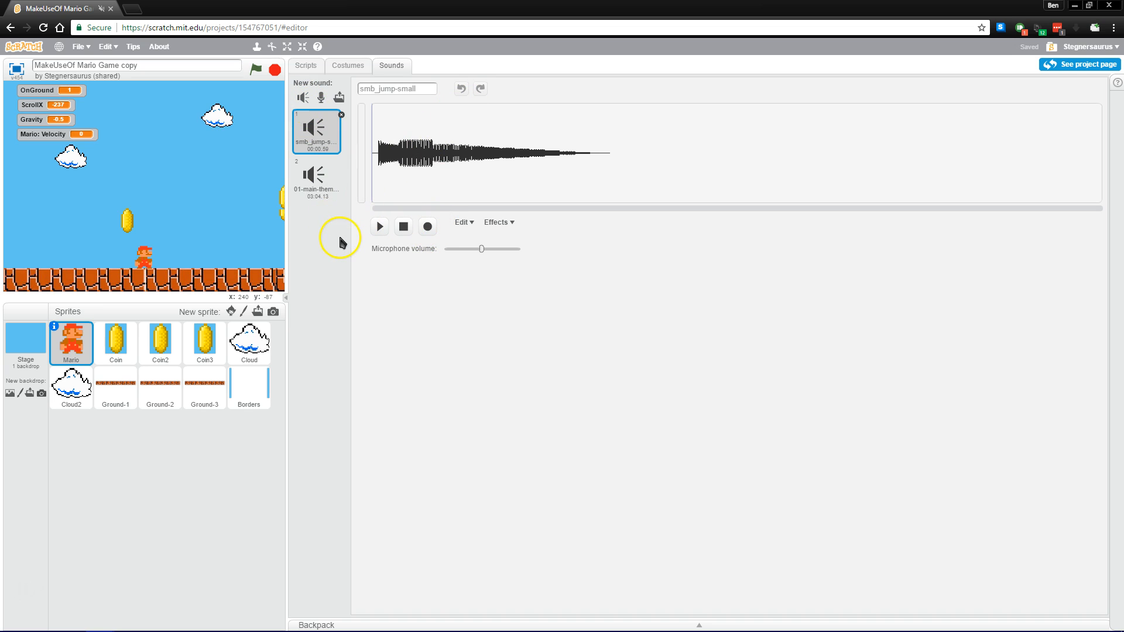
Switch from Mario's sound list back to his block scripts.
{"action": "left_click", "coordinate": [306, 66]}
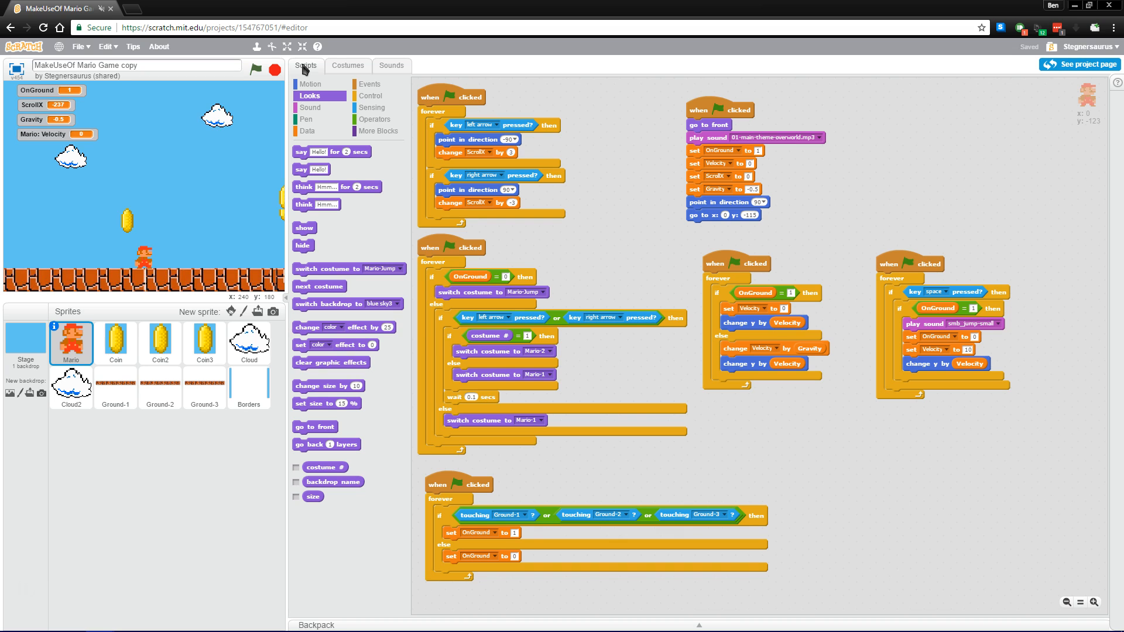
{"action": "mouse_move", "coordinate": [620, 165]}
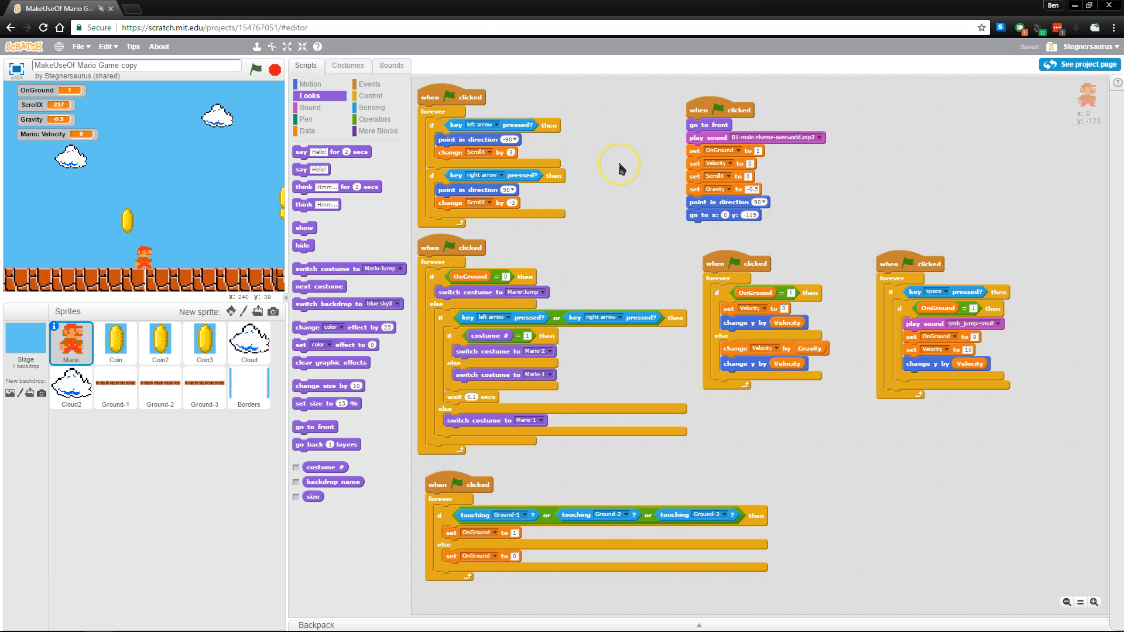
{"action": "mouse_move", "coordinate": [625, 112]}
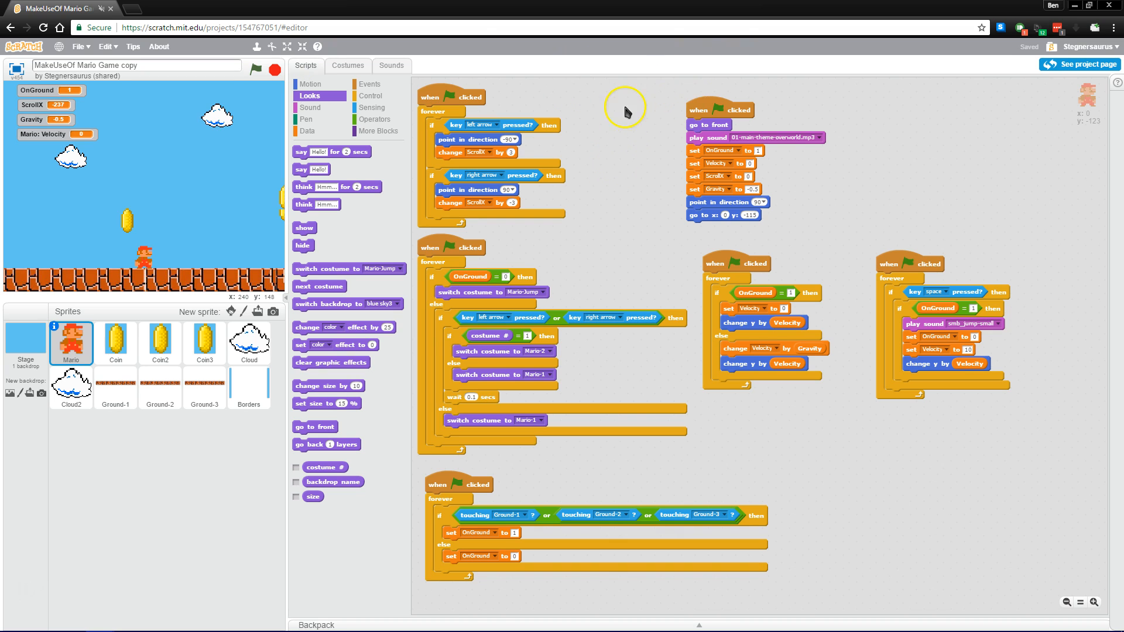
{"action": "mouse_move", "coordinate": [604, 147]}
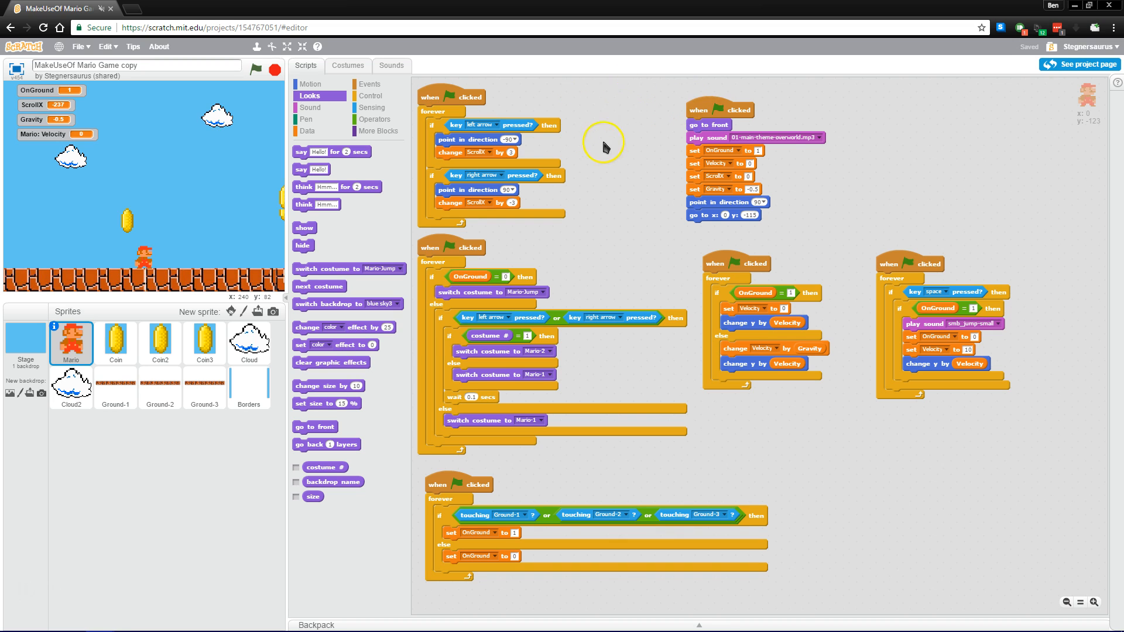
{"action": "mouse_move", "coordinate": [584, 118]}
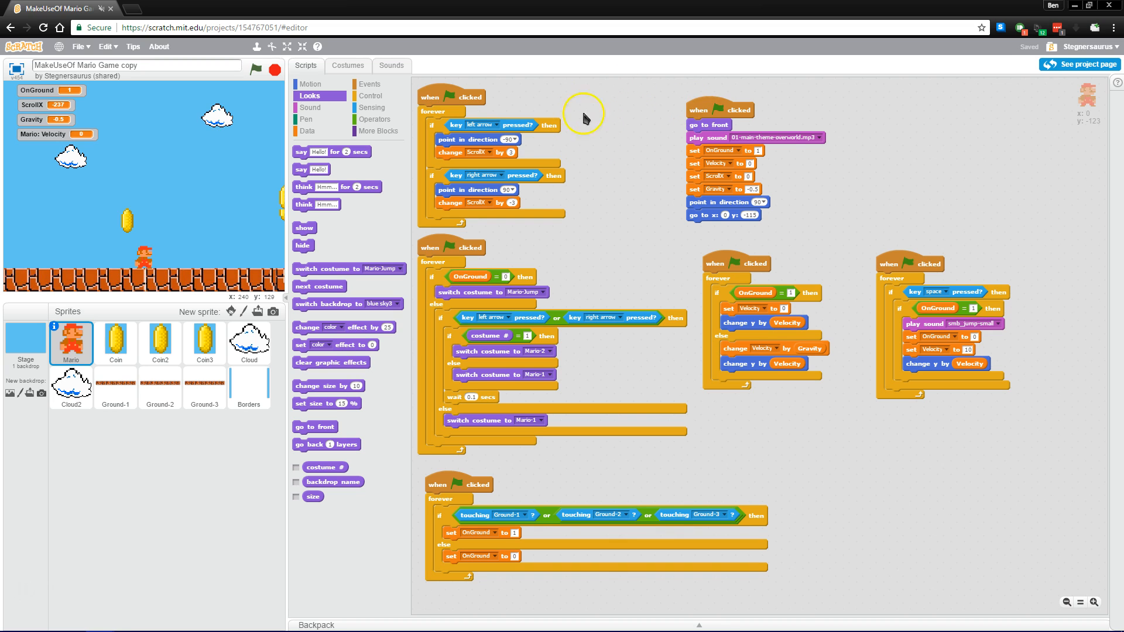
{"action": "mouse_move", "coordinate": [561, 116]}
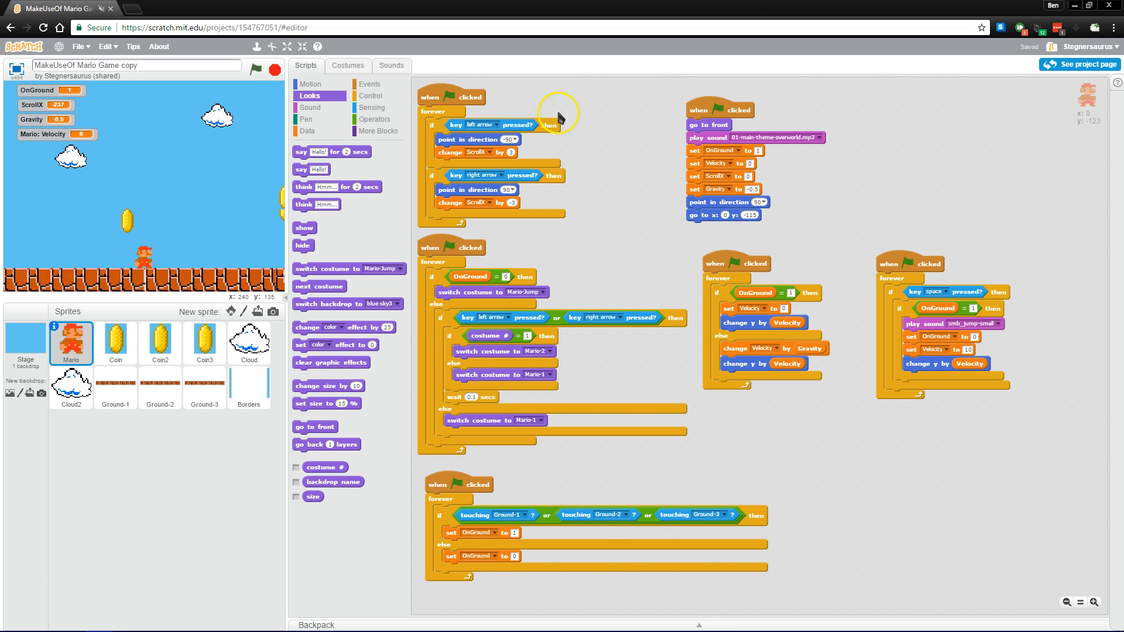
{"action": "mouse_move", "coordinate": [656, 146]}
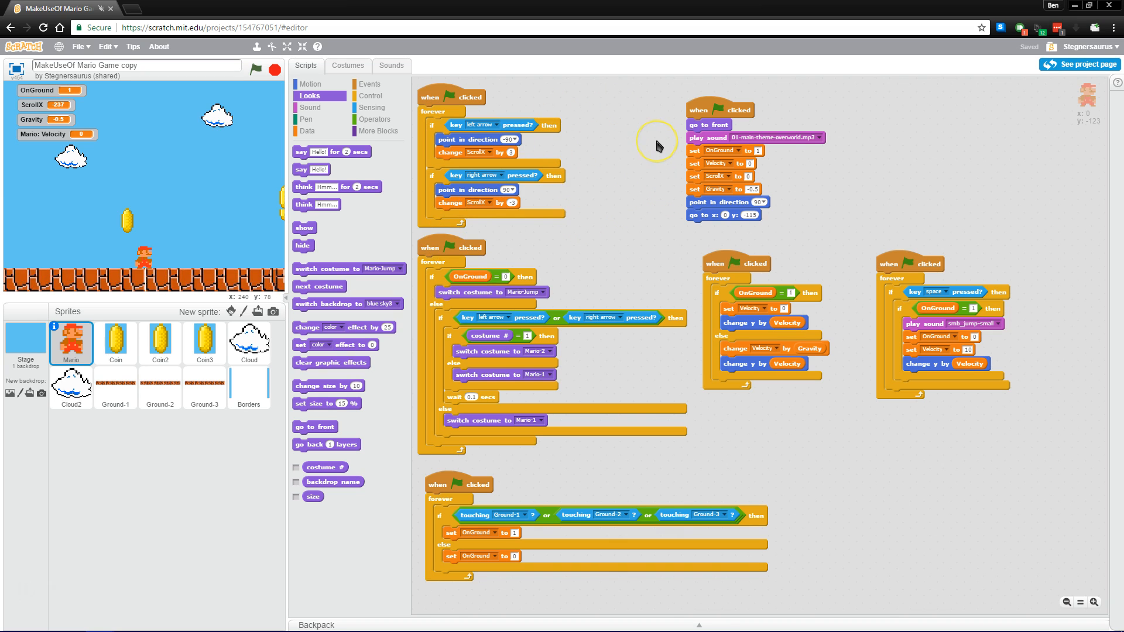
{"action": "mouse_move", "coordinate": [657, 146]}
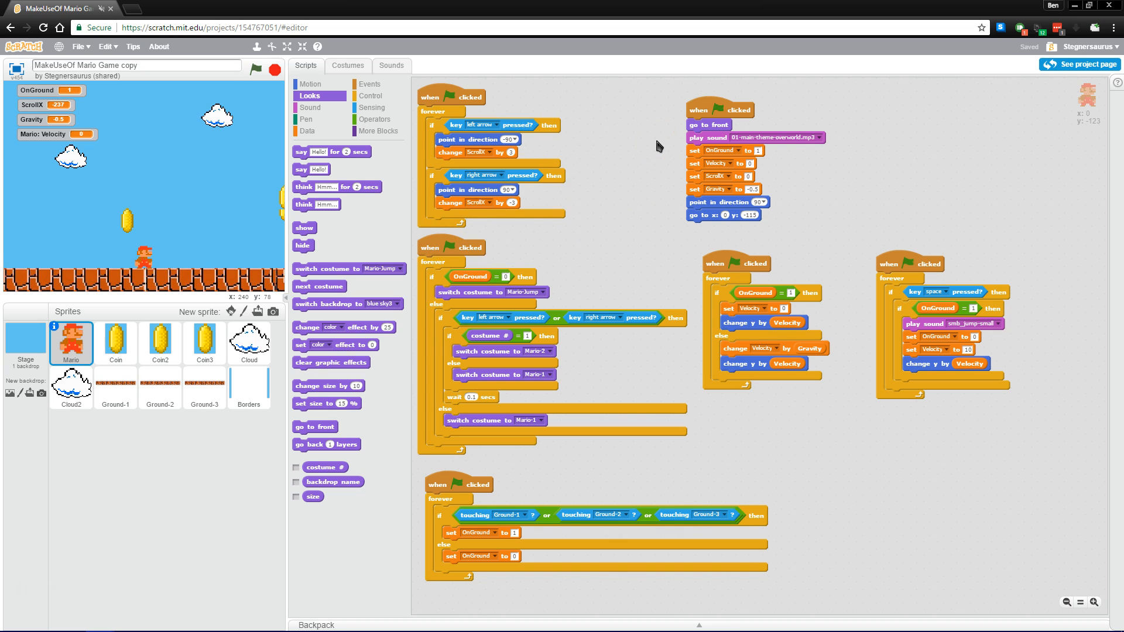
{"action": "mouse_move", "coordinate": [644, 185]}
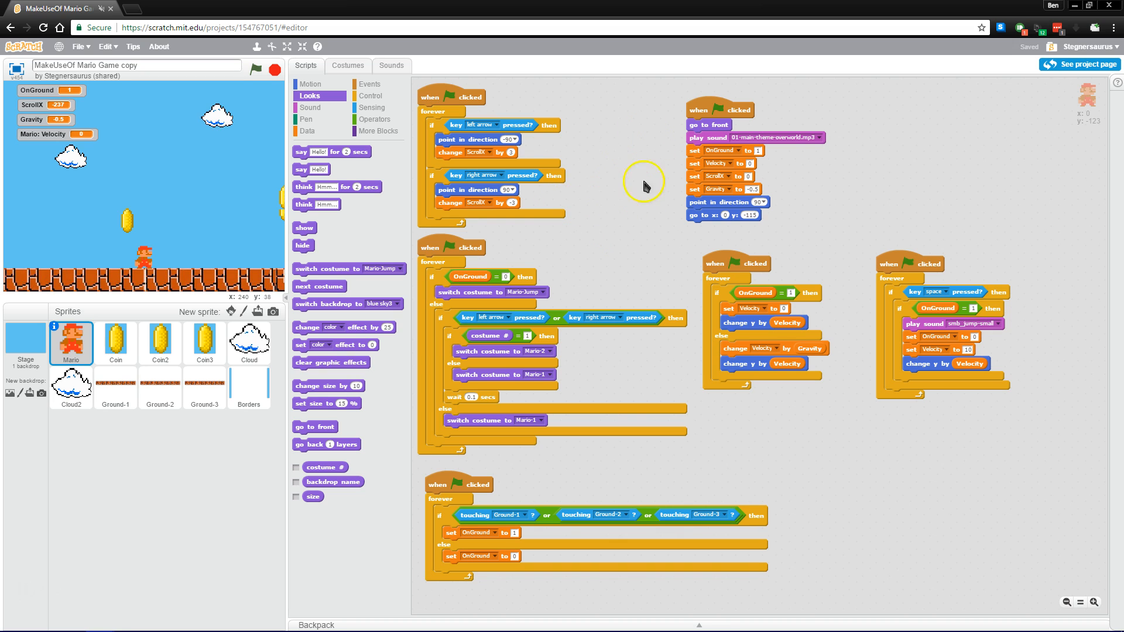
{"action": "mouse_move", "coordinate": [606, 190]}
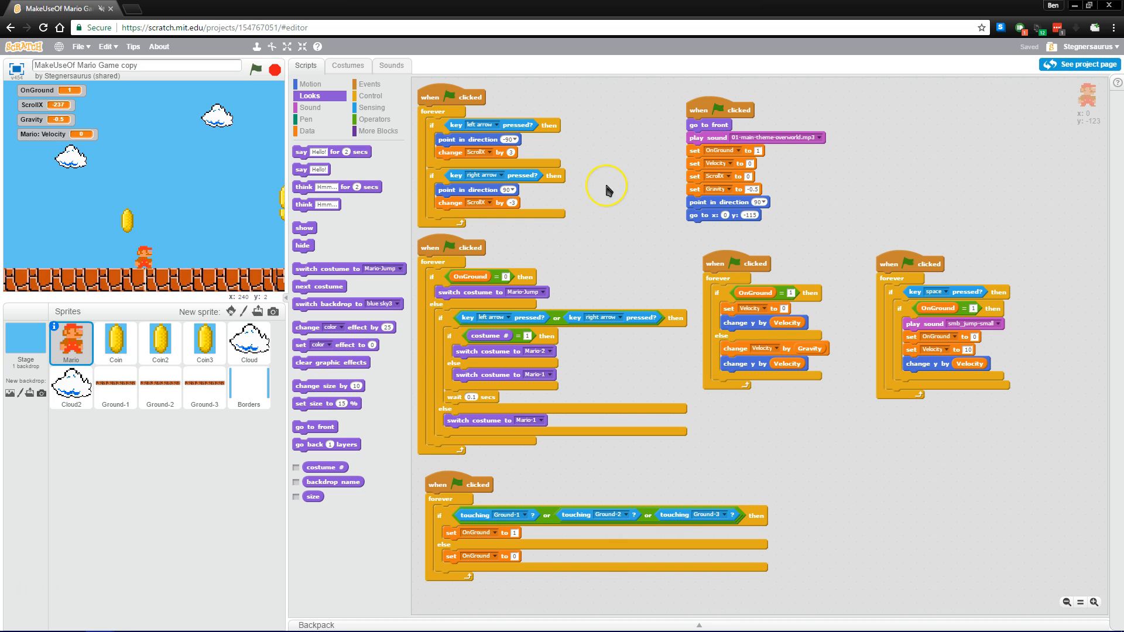
{"action": "mouse_move", "coordinate": [608, 191]}
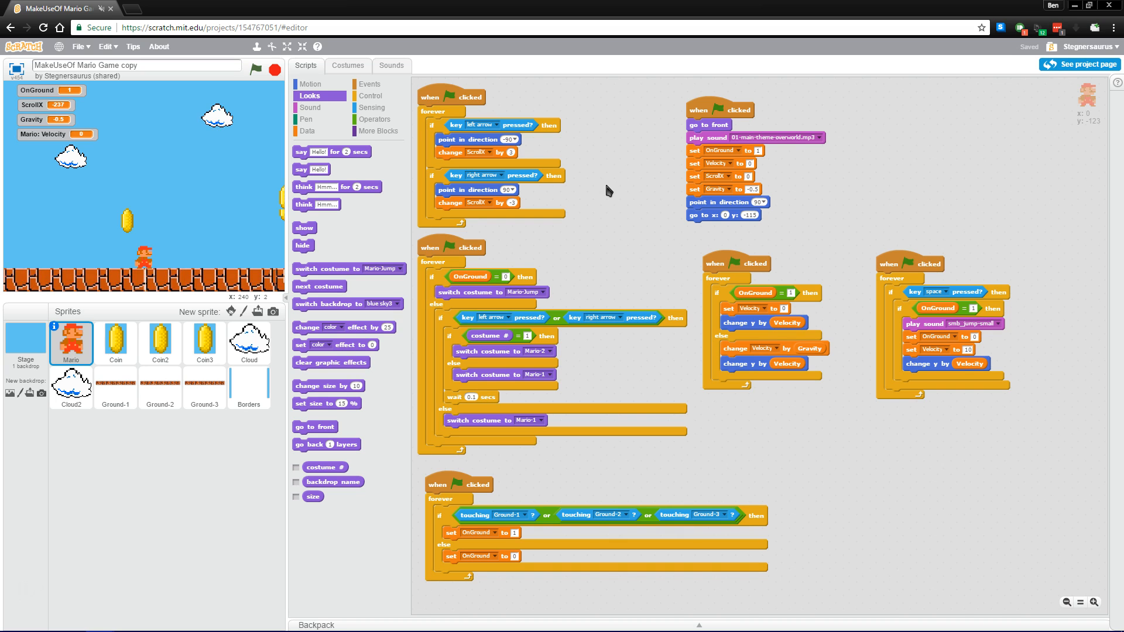
{"action": "mouse_move", "coordinate": [624, 199]}
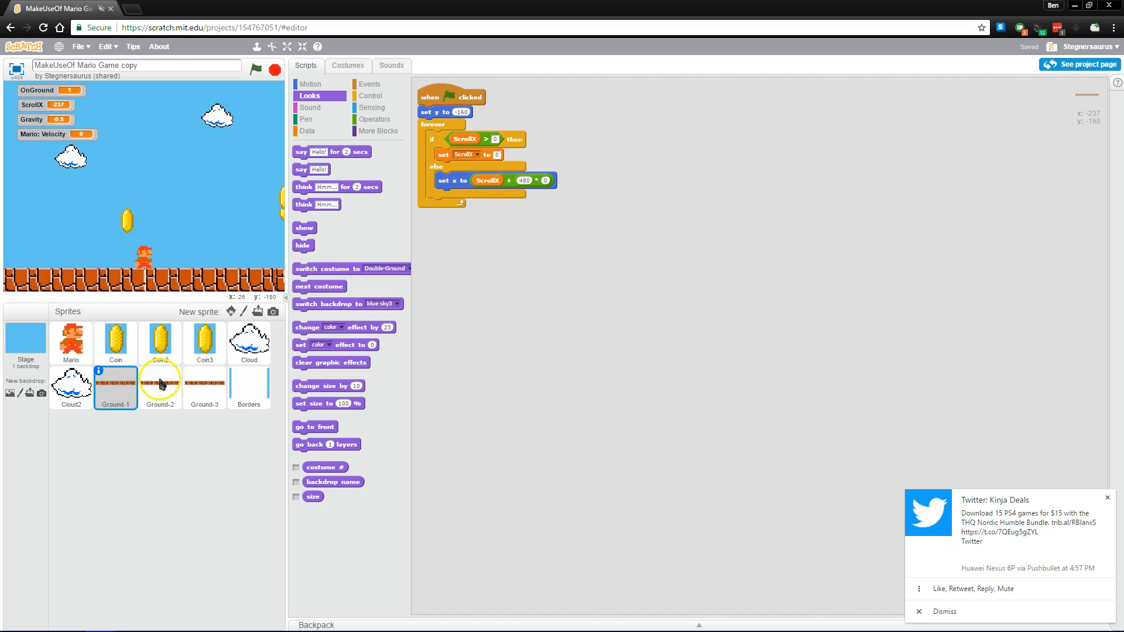
{"action": "mouse_move", "coordinate": [530, 373]}
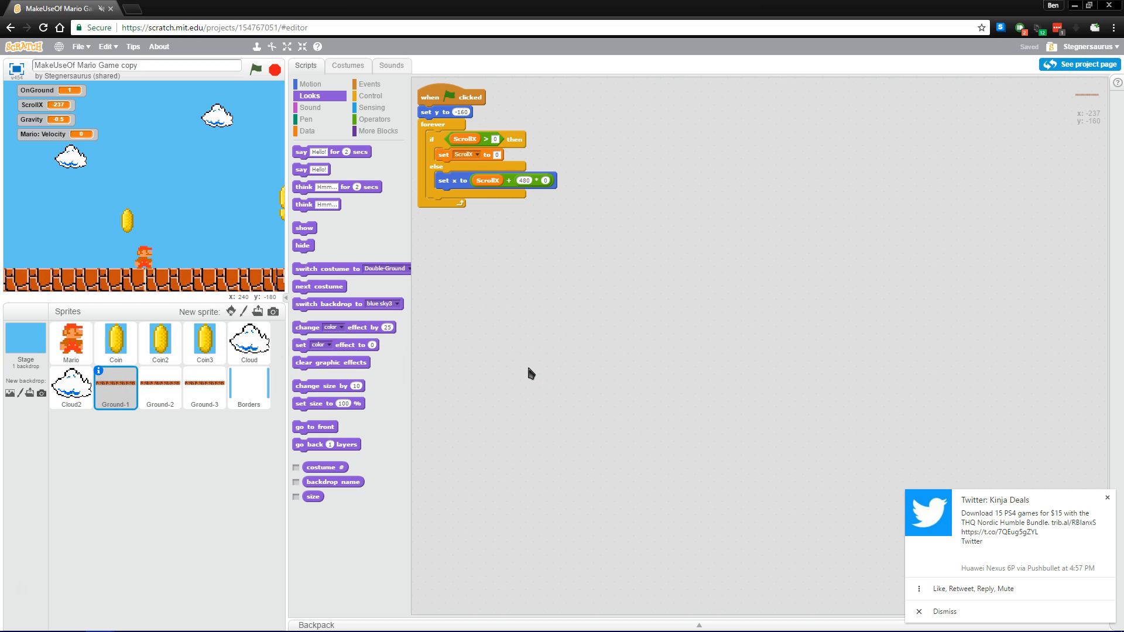
{"action": "mouse_move", "coordinate": [178, 337]}
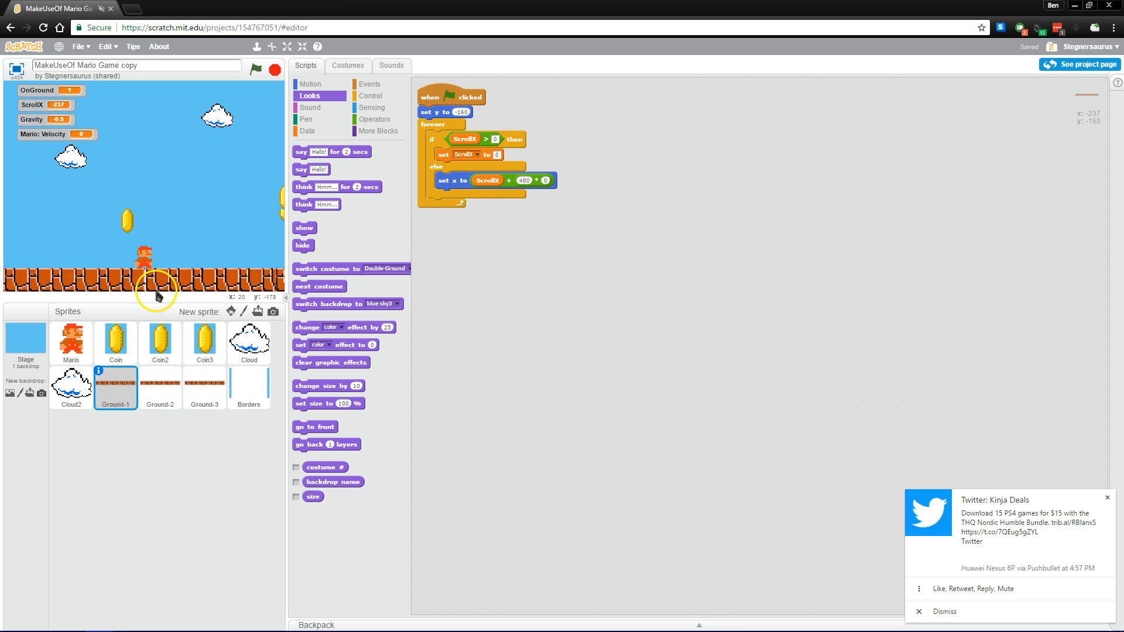
{"action": "mouse_move", "coordinate": [258, 286]}
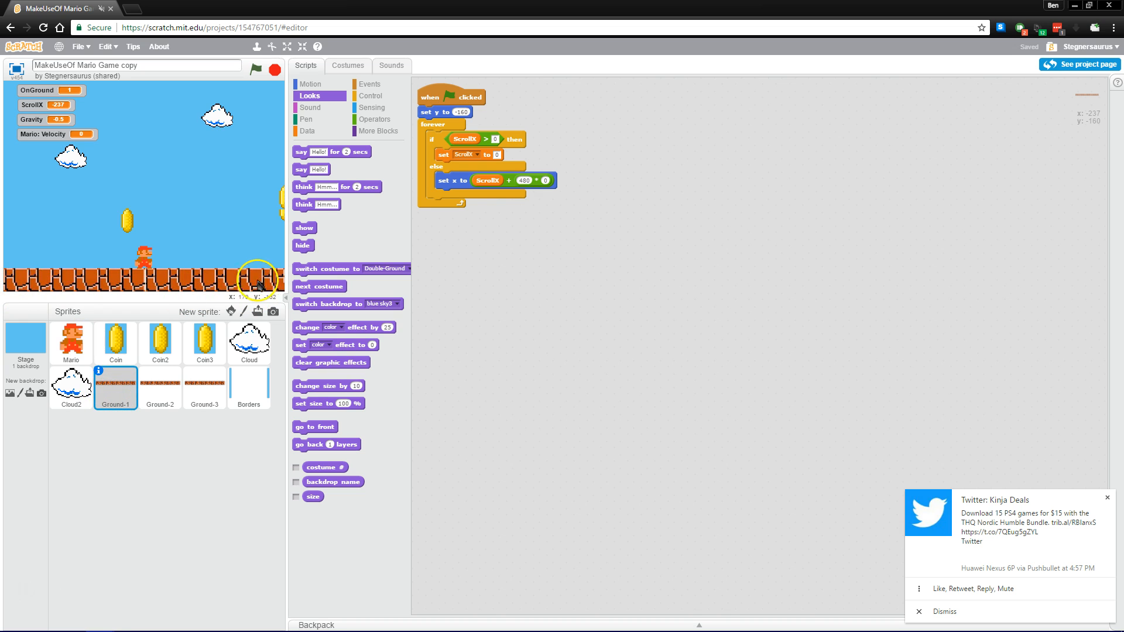
{"action": "mouse_move", "coordinate": [250, 394]}
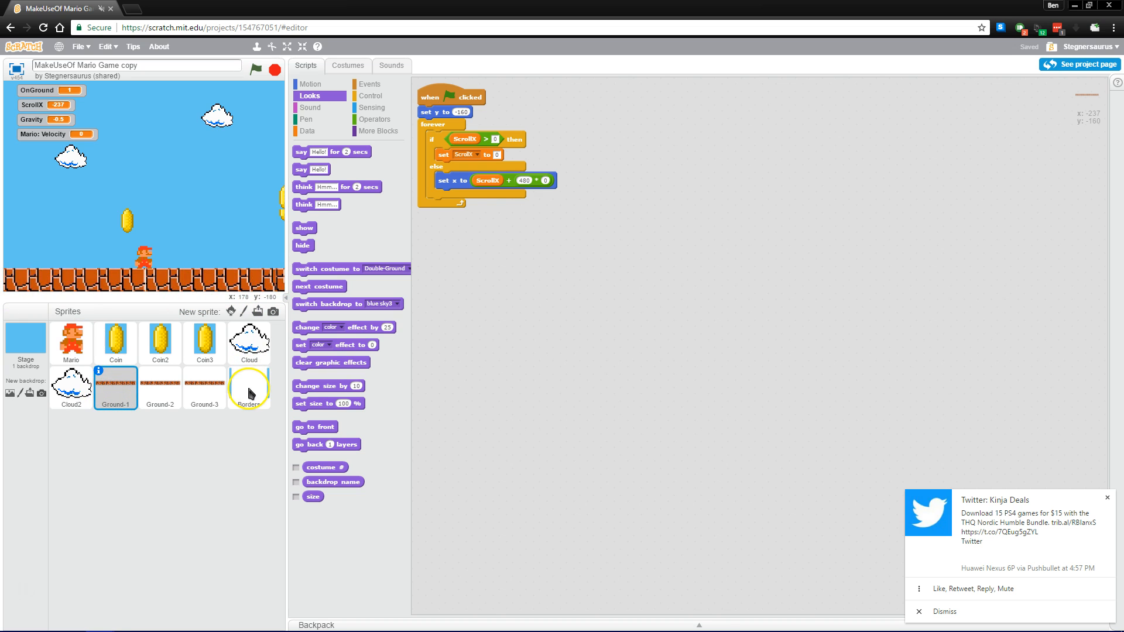
Show the Borders sprite's go-to-front positioning script, run the game so the level scrolls, and close the info panel.
{"action": "left_click", "coordinate": [249, 387]}
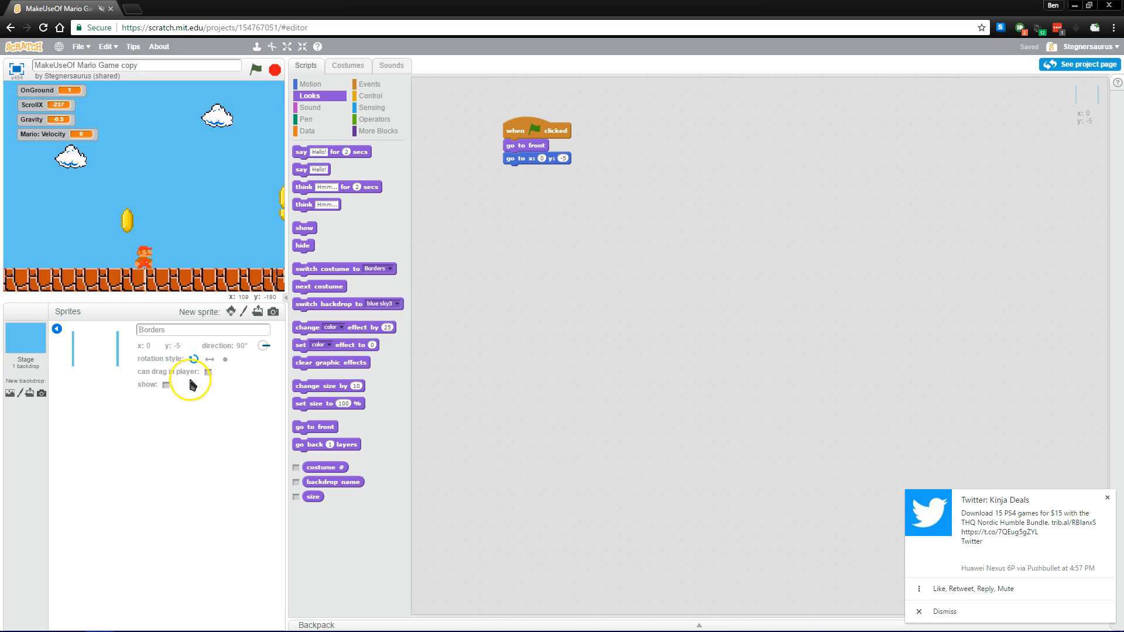
{"action": "left_click", "coordinate": [246, 69]}
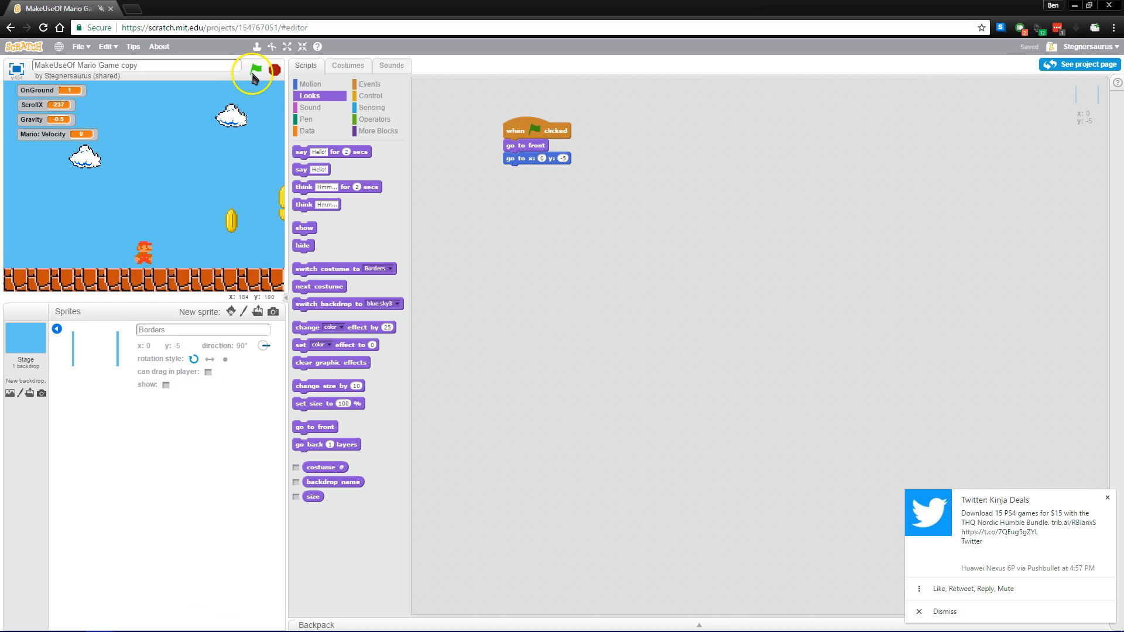
{"action": "left_click", "coordinate": [252, 71]}
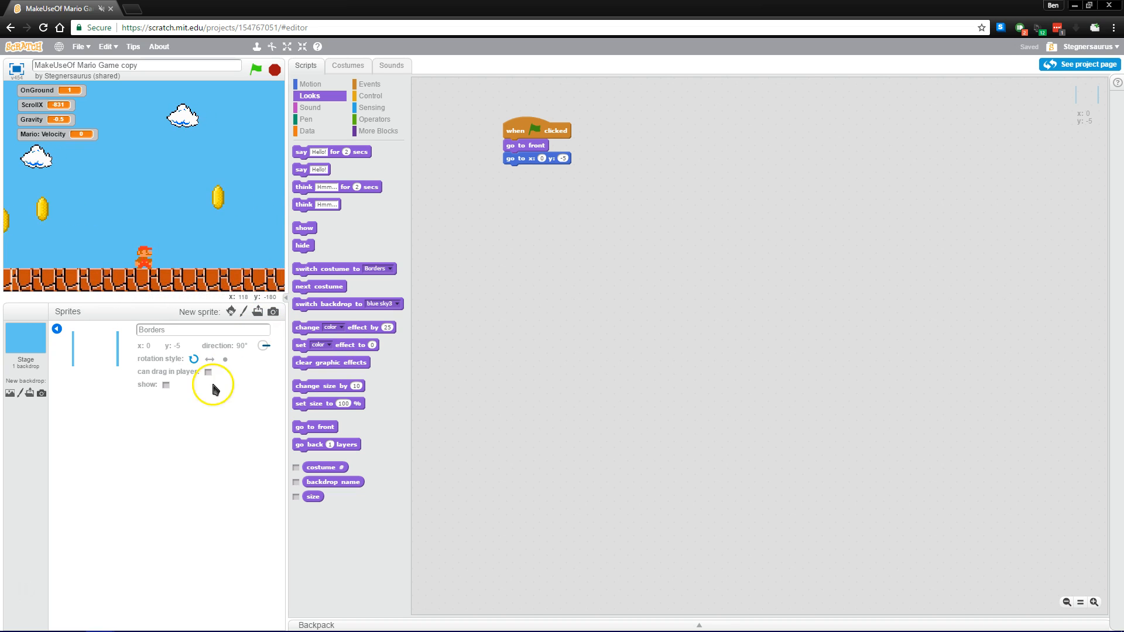
{"action": "left_click", "coordinate": [167, 385]}
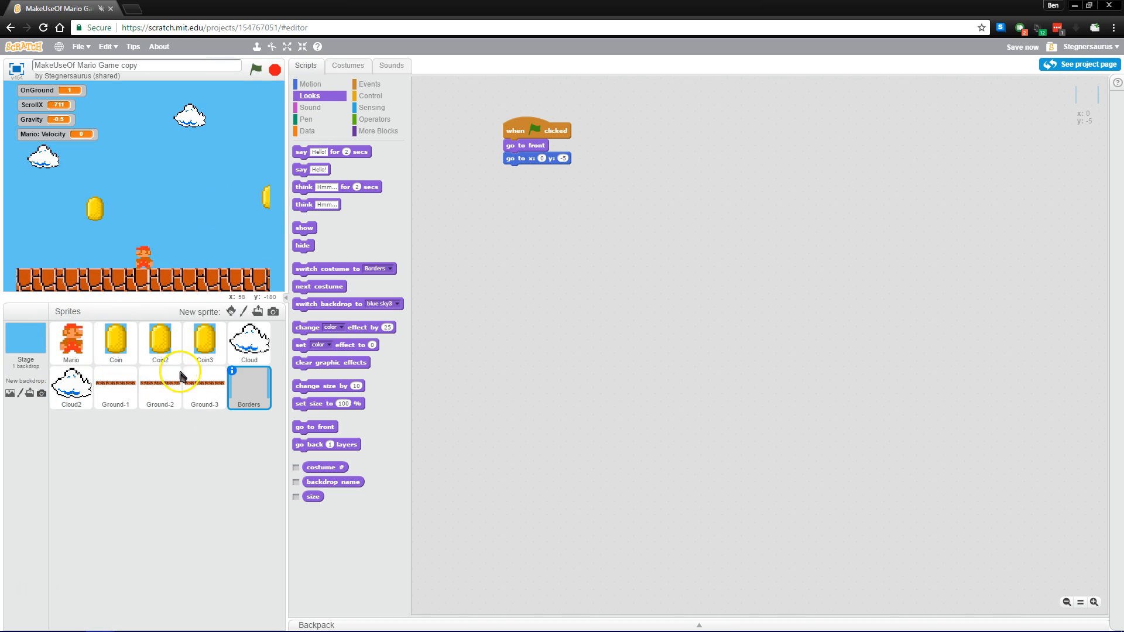
Show the Coin sprite's duplicate/delete options, then return to Mario's scripts.
{"action": "left_click", "coordinate": [72, 342]}
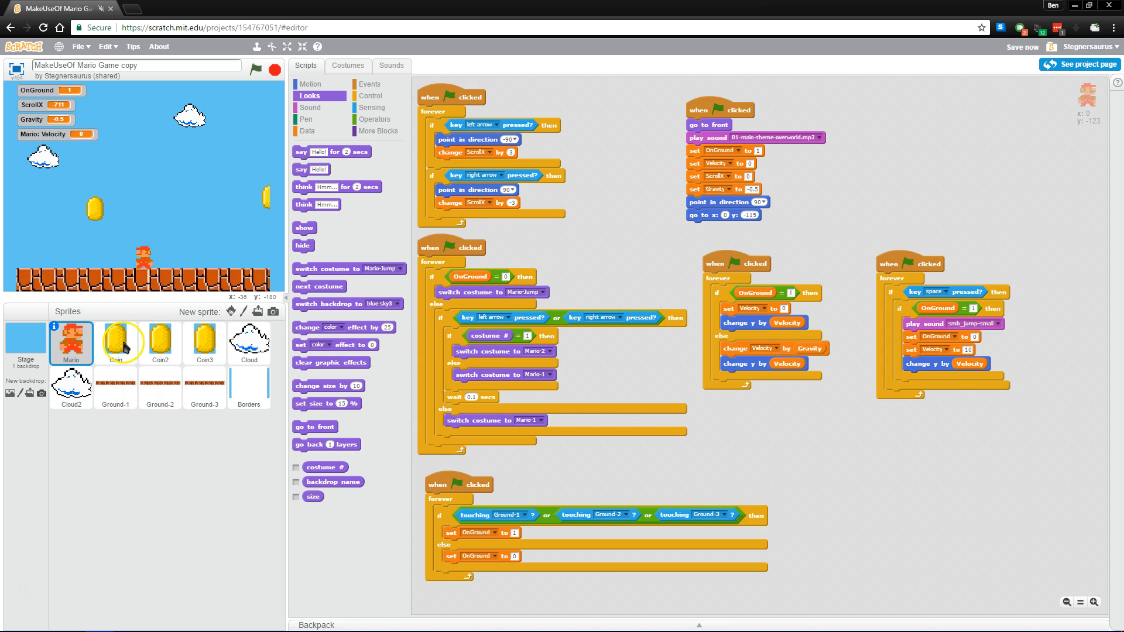
{"action": "right_click", "coordinate": [116, 343]}
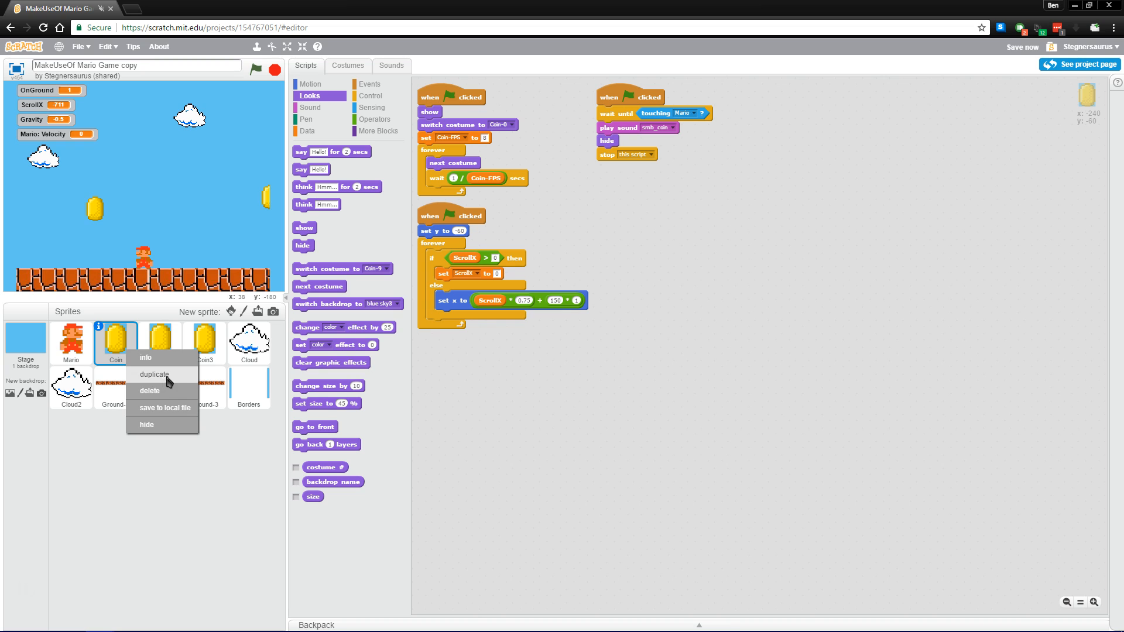
{"action": "mouse_move", "coordinate": [232, 449]}
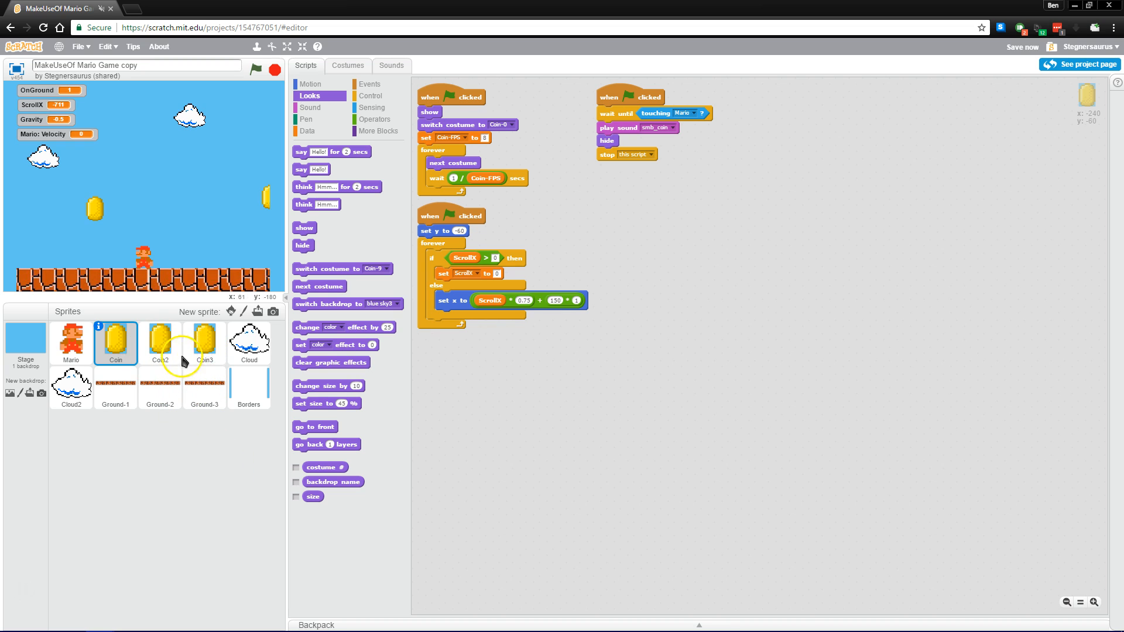
{"action": "mouse_move", "coordinate": [188, 172]}
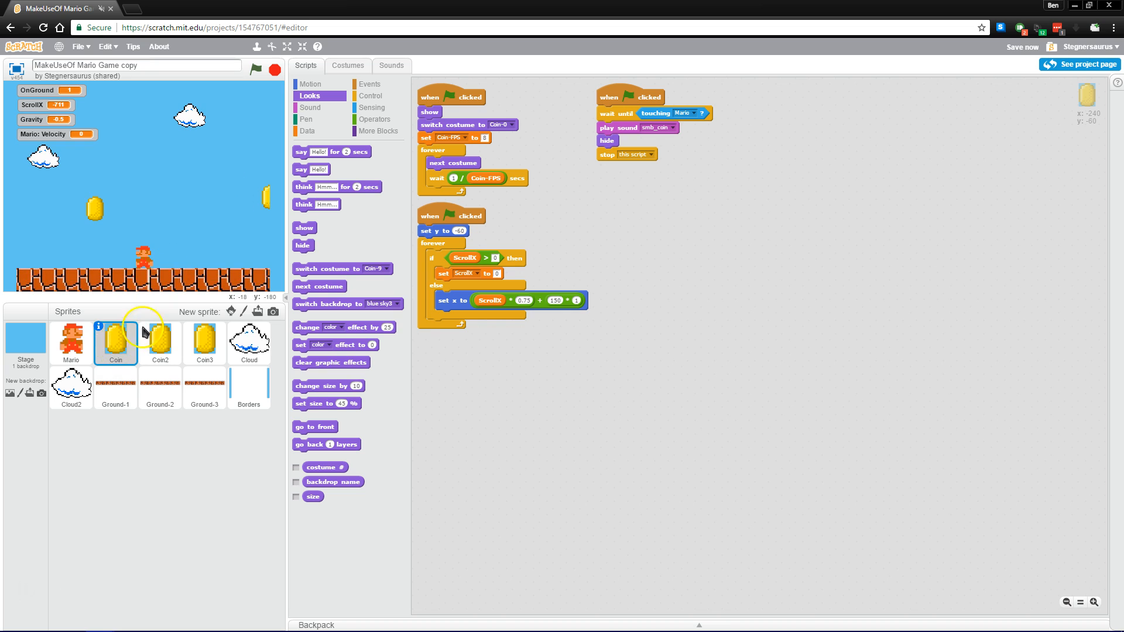
{"action": "left_click", "coordinate": [70, 343]}
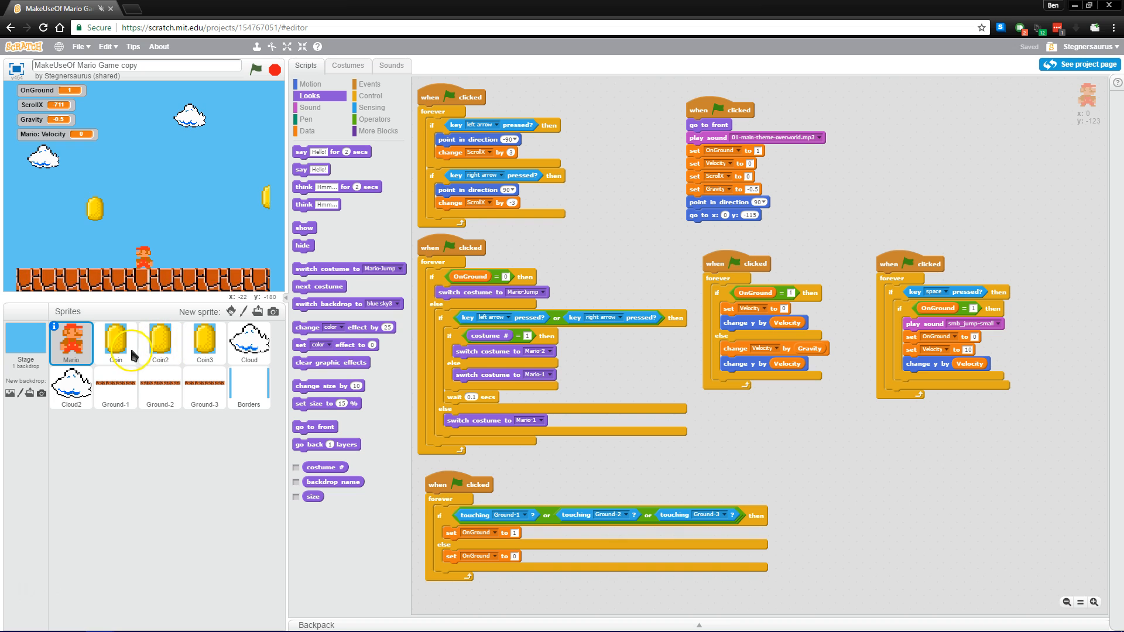
{"action": "mouse_move", "coordinate": [133, 329]}
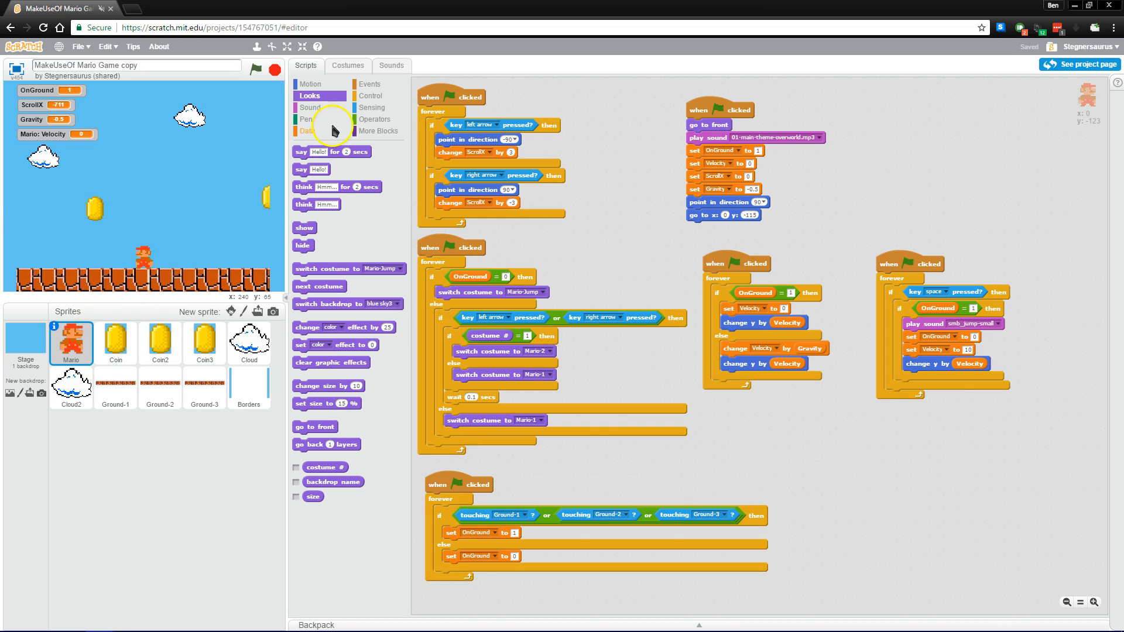
Show Mario's Mario-1, Mario-2 and Mario-Jump costumes in the paint editor.
{"action": "left_click", "coordinate": [347, 66]}
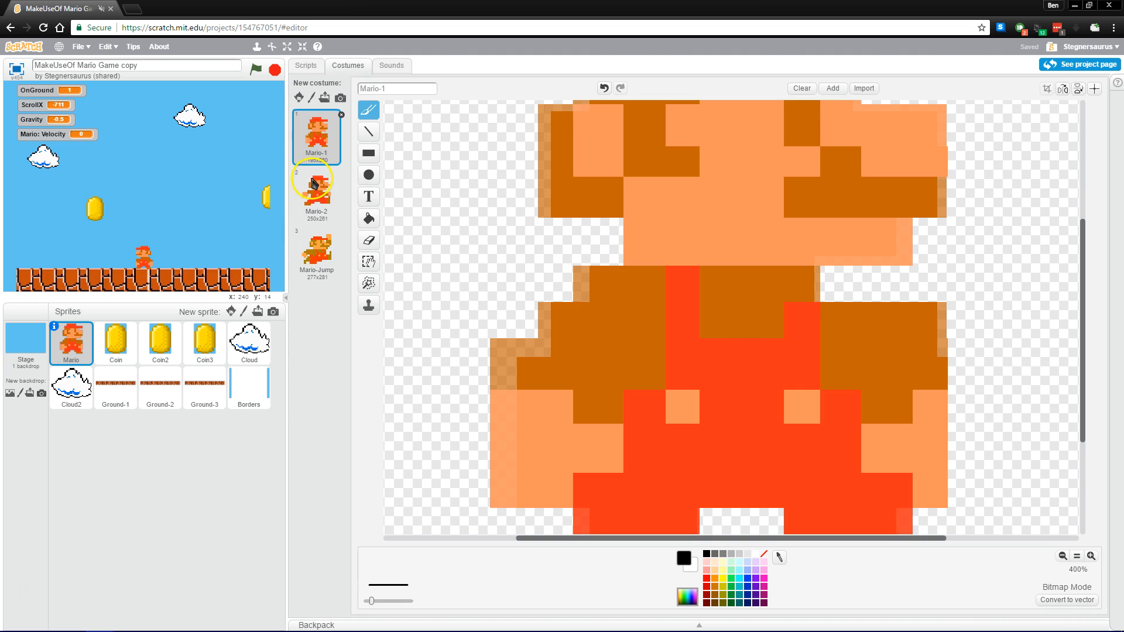
{"action": "mouse_move", "coordinate": [591, 269]}
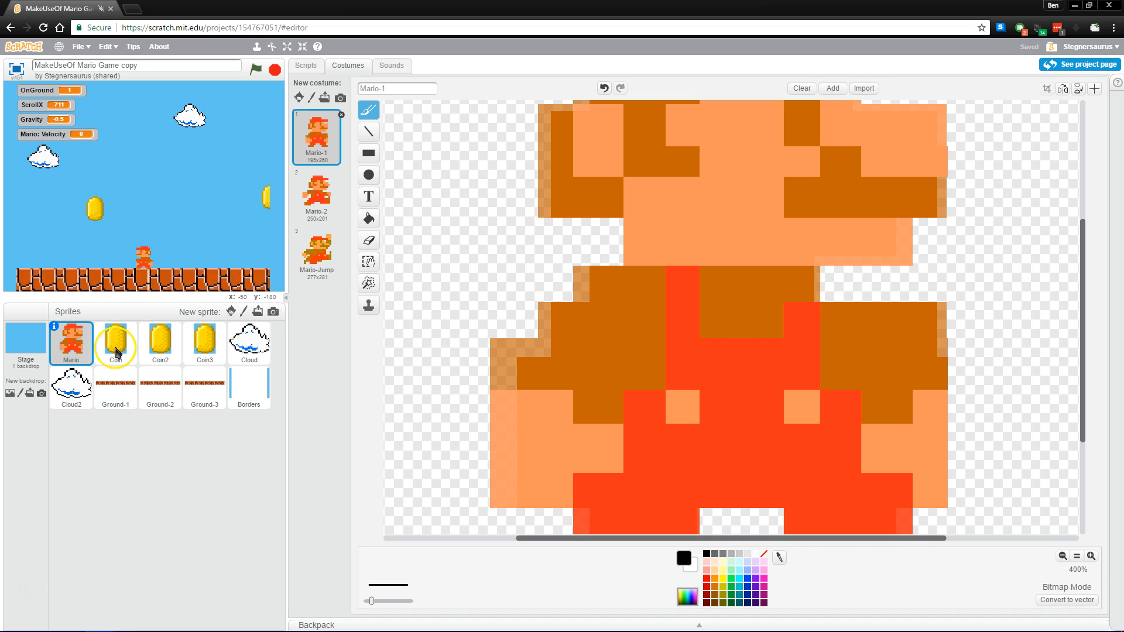
{"action": "mouse_move", "coordinate": [215, 287]}
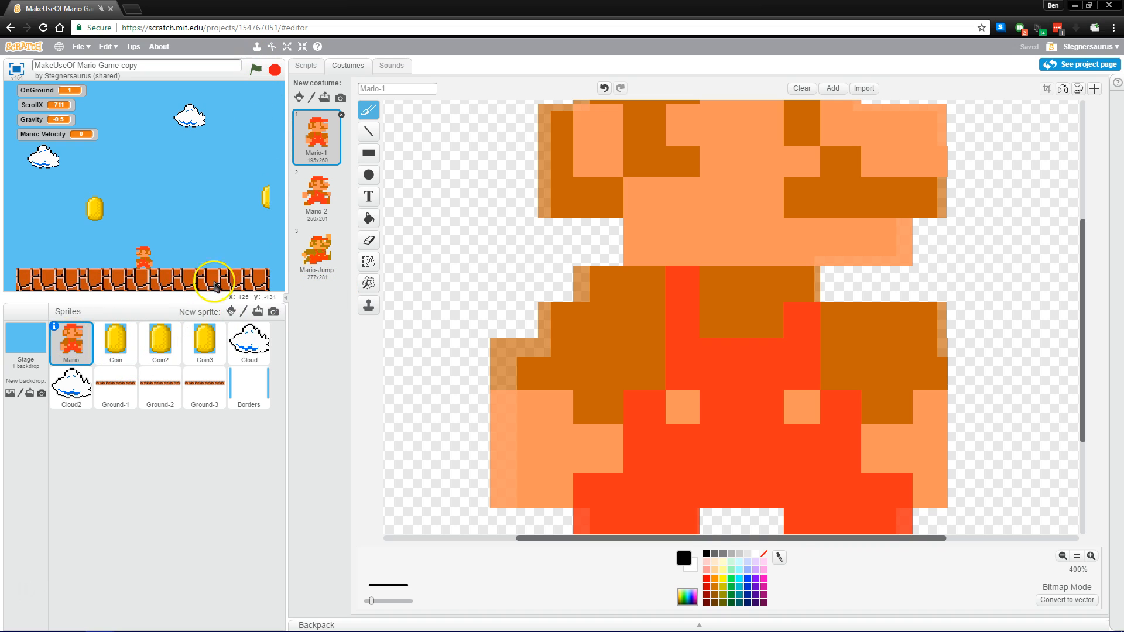
Return from Mario's costume editor to his block scripts.
{"action": "left_click", "coordinate": [305, 65]}
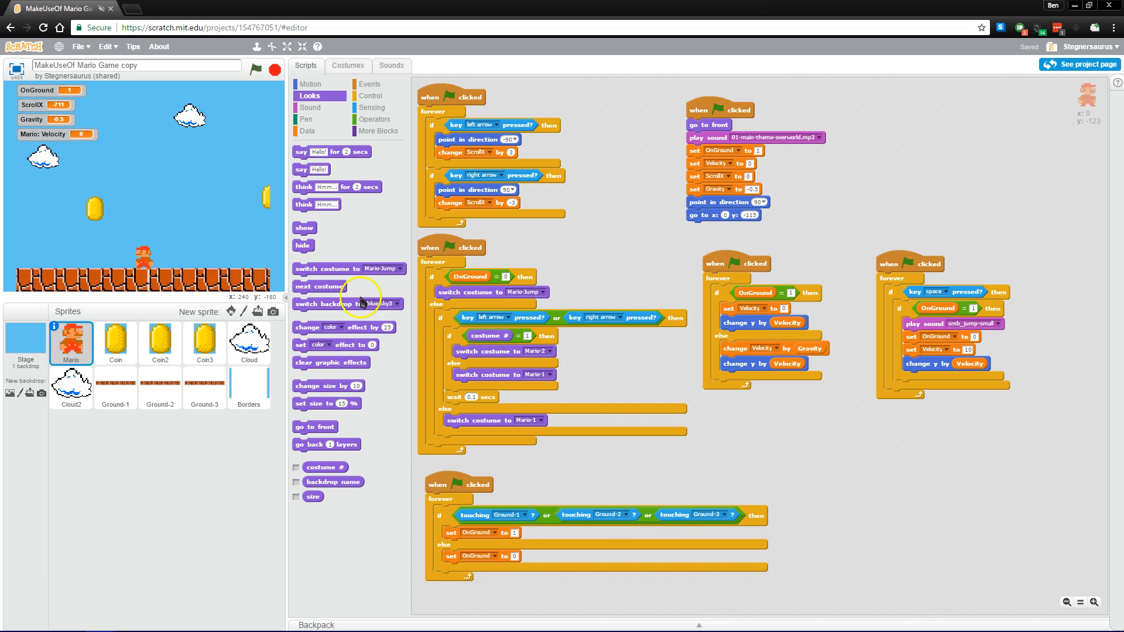
{"action": "mouse_move", "coordinate": [605, 251]}
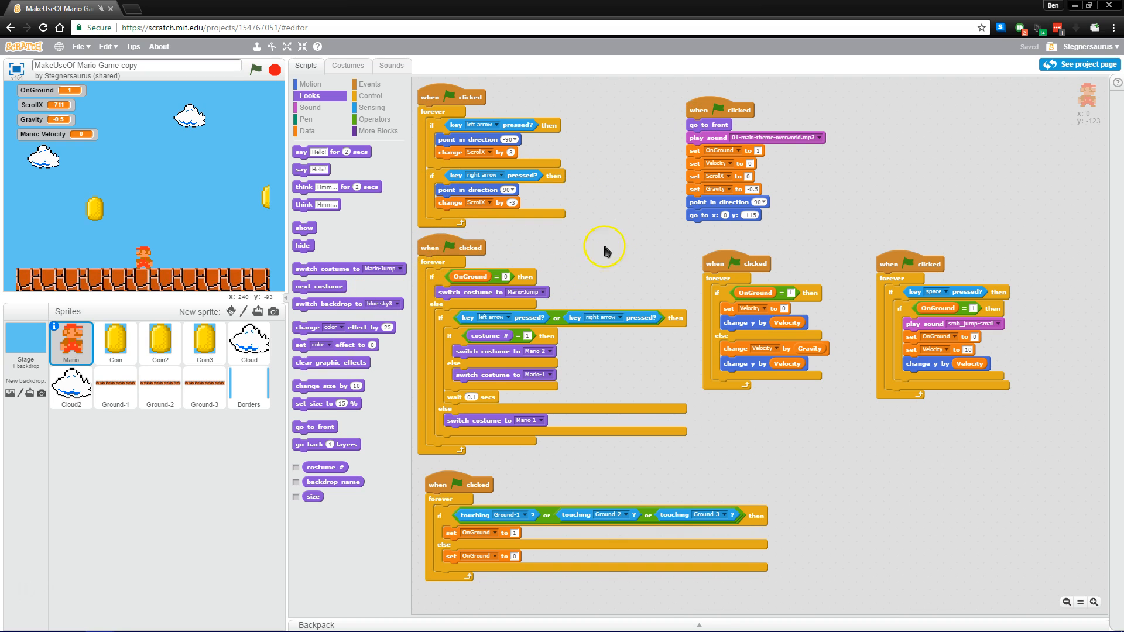
{"action": "mouse_move", "coordinate": [261, 448]}
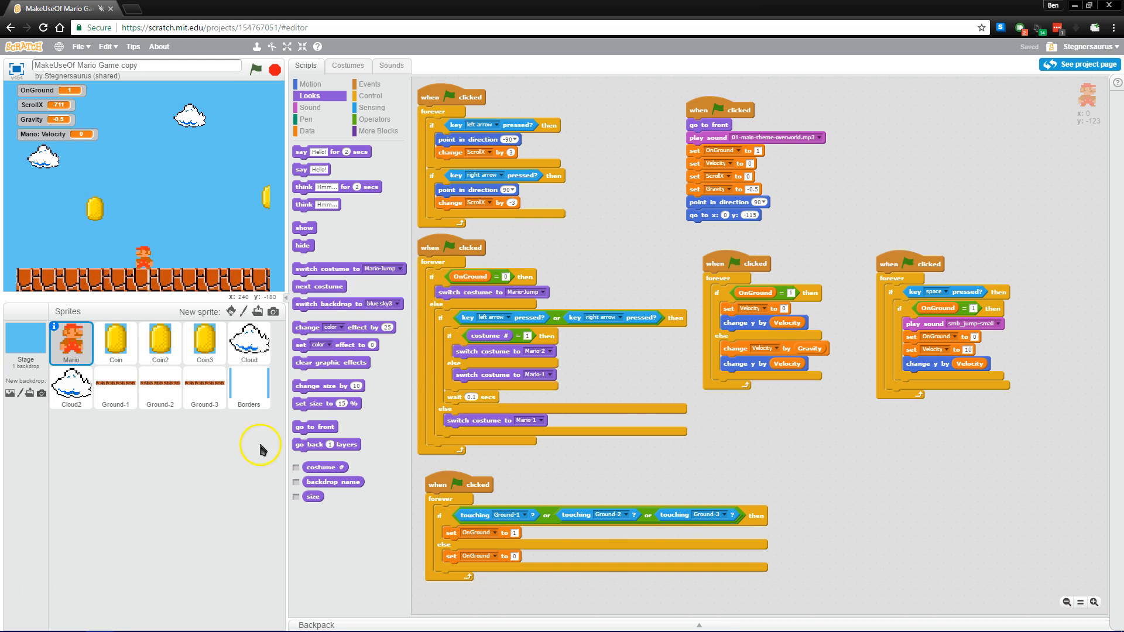
{"action": "mouse_move", "coordinate": [175, 433]}
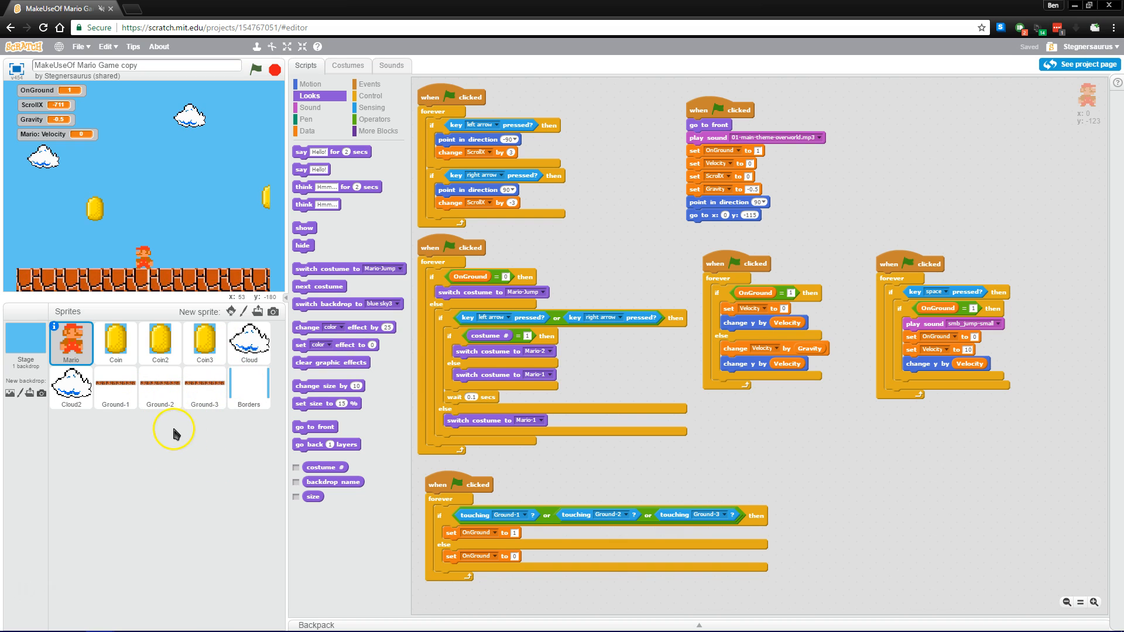
{"action": "mouse_move", "coordinate": [176, 429]}
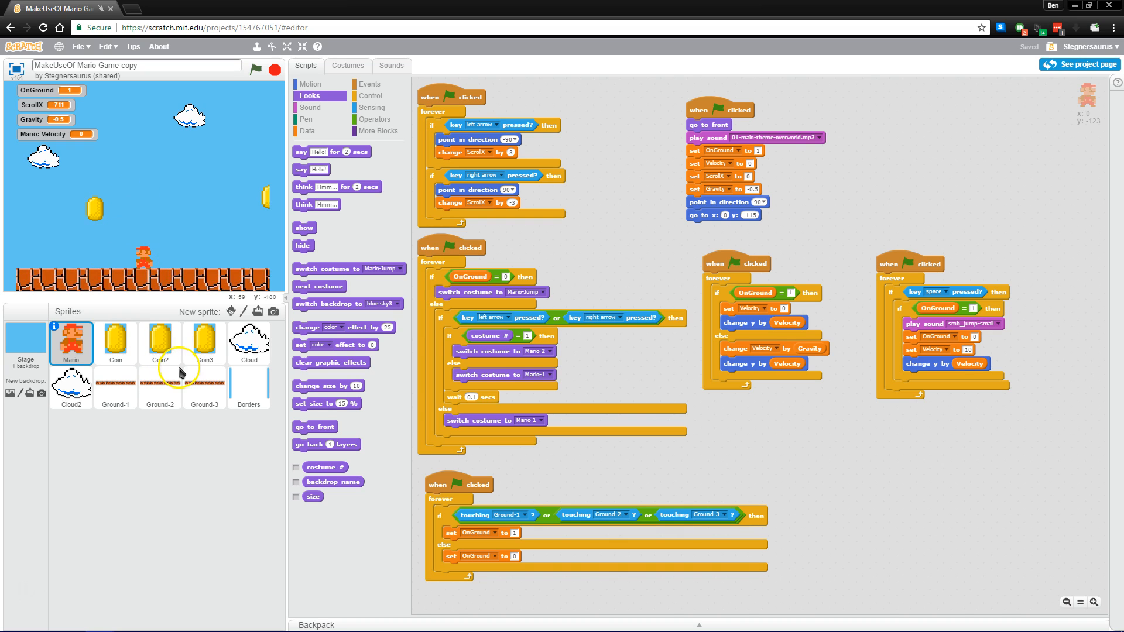
{"action": "mouse_move", "coordinate": [176, 426]}
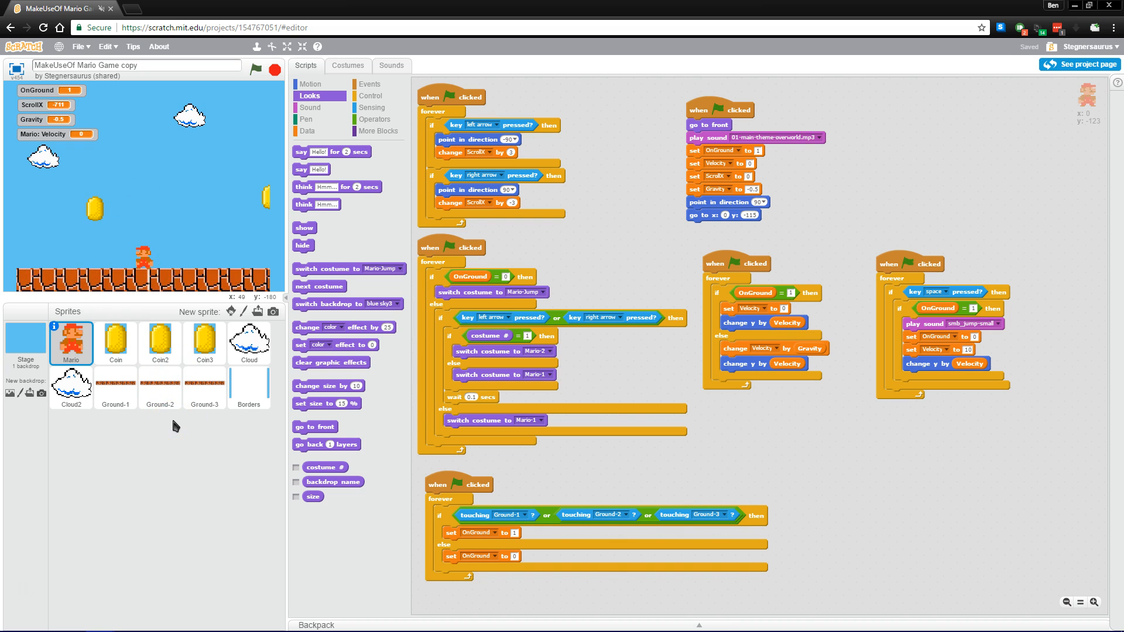